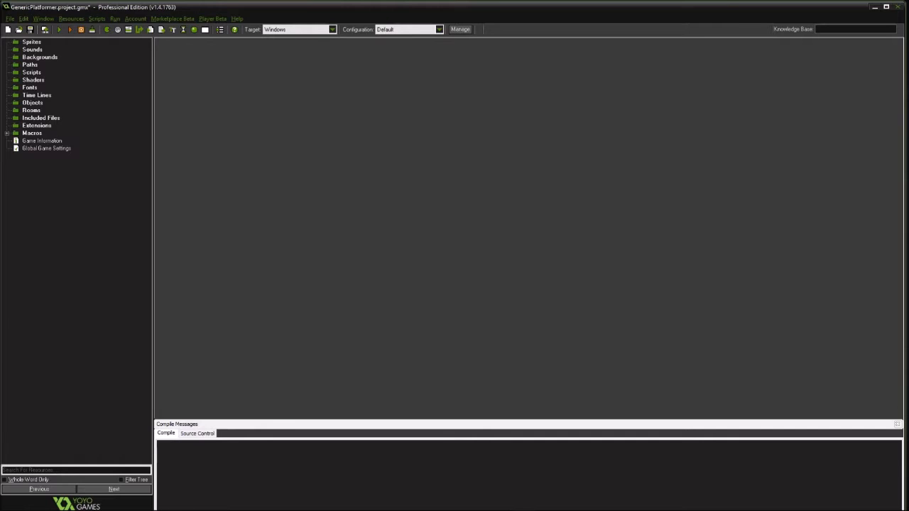
Create room rmMap at 1280×720 with a dark blue background colour
right_click(32, 110)
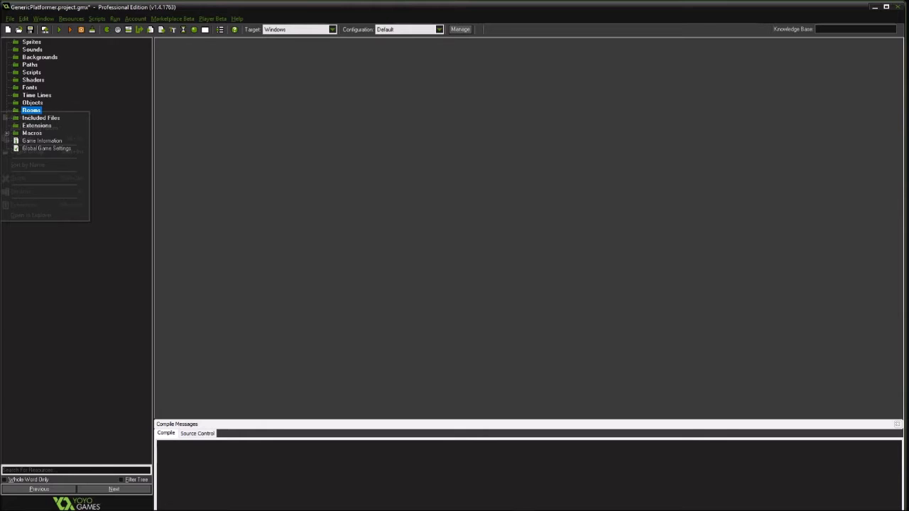
double_click(38, 117)
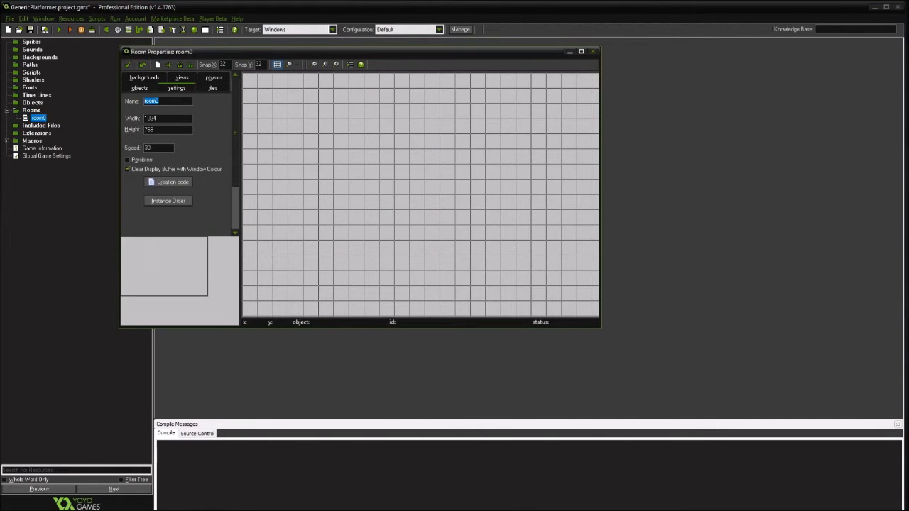
text(rmMap)
click(167, 130)
text(720)
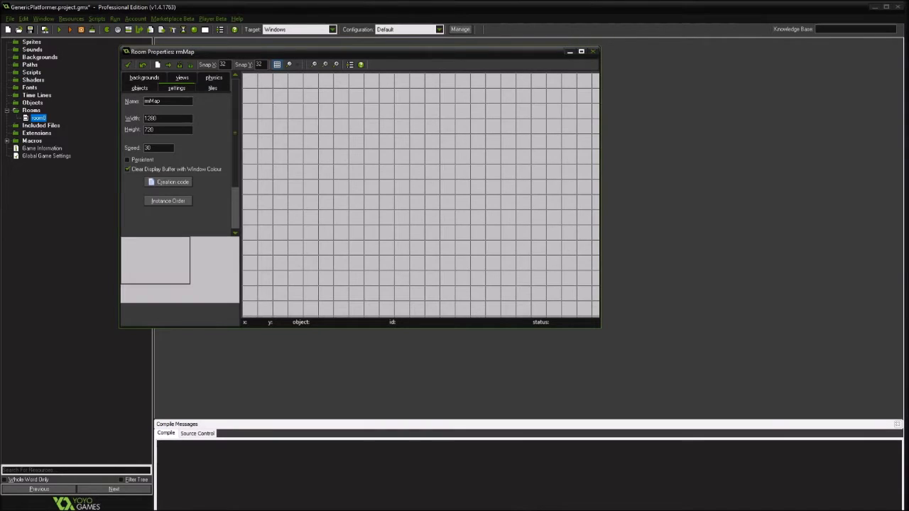
click(182, 87)
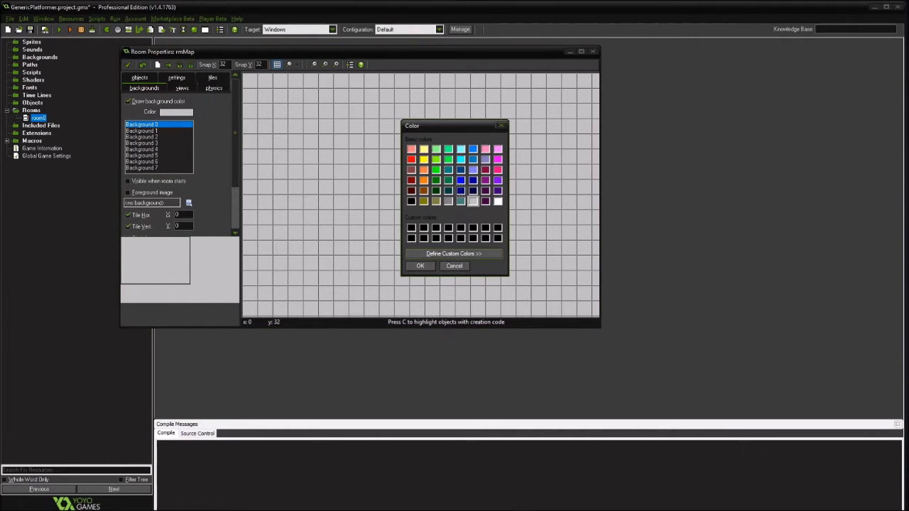
click(419, 266)
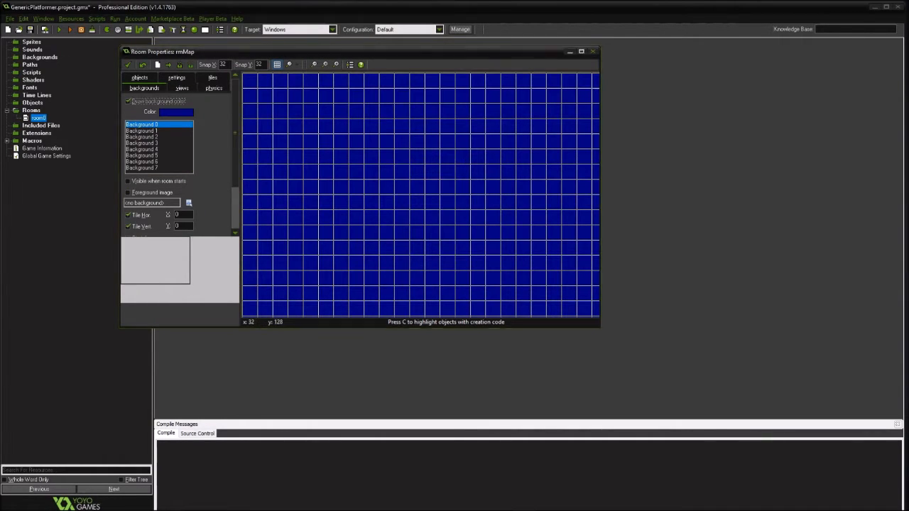
click(176, 111)
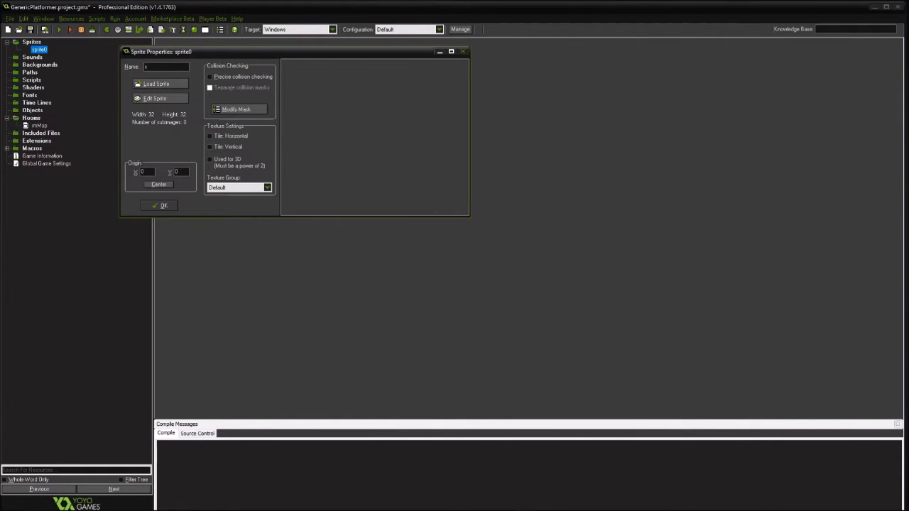
Name the sprite sMapPoint and flood-fill its circle frames yellow and green
text(sMapH)
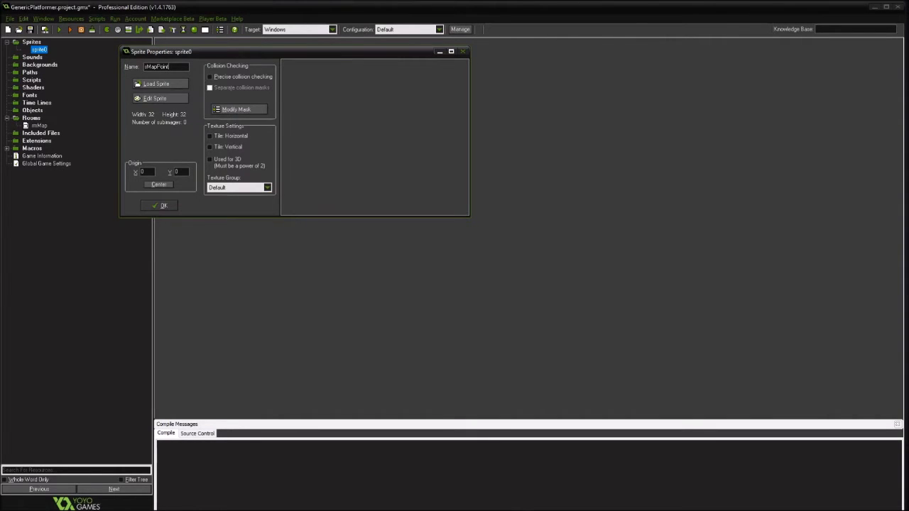
click(155, 98)
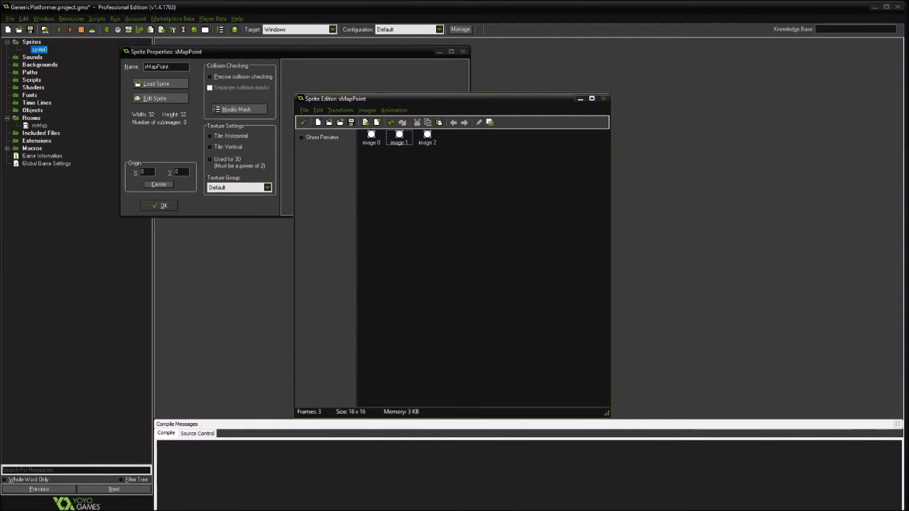
double_click(371, 134)
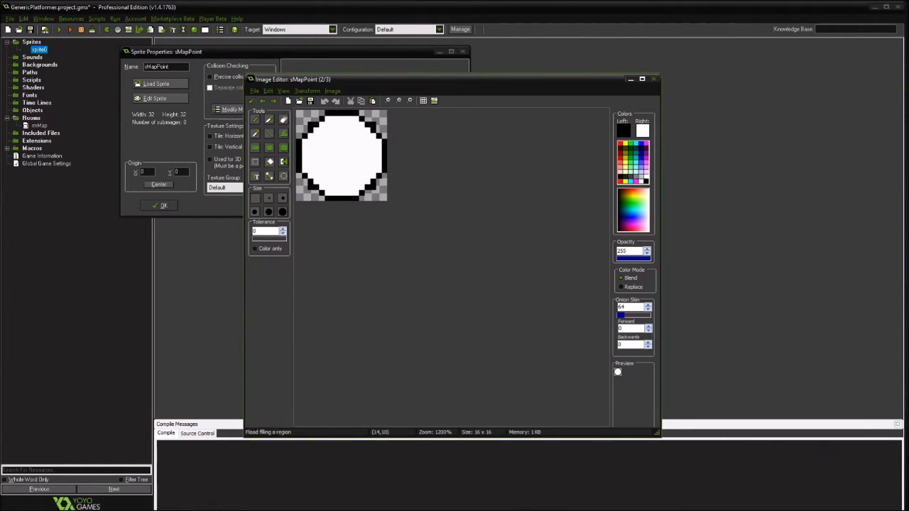
click(628, 146)
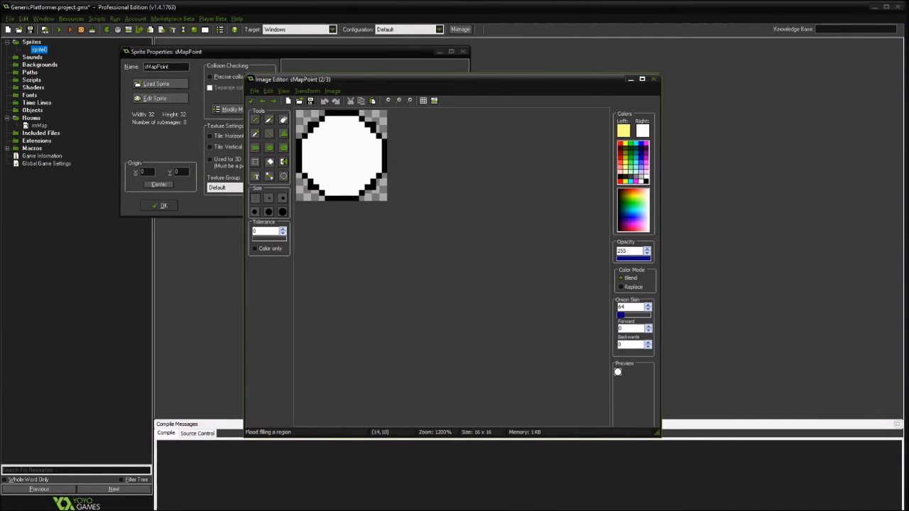
click(340, 155)
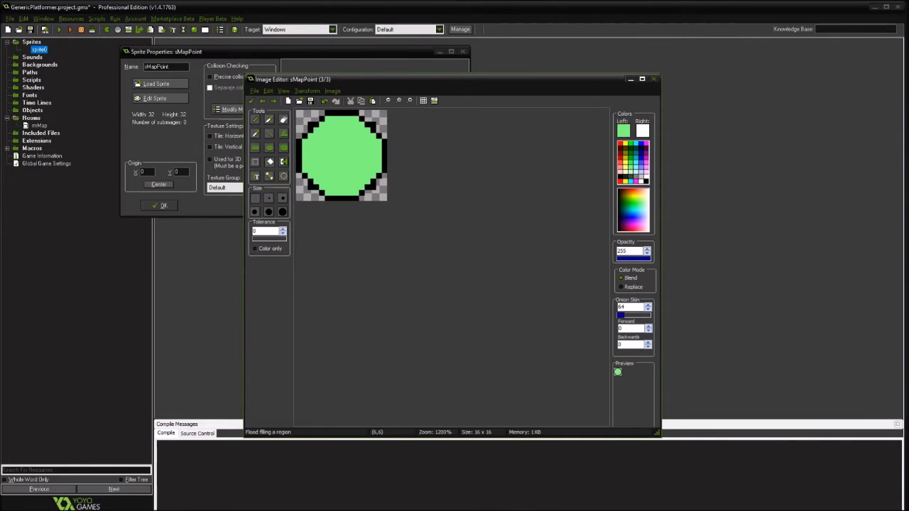
click(652, 78)
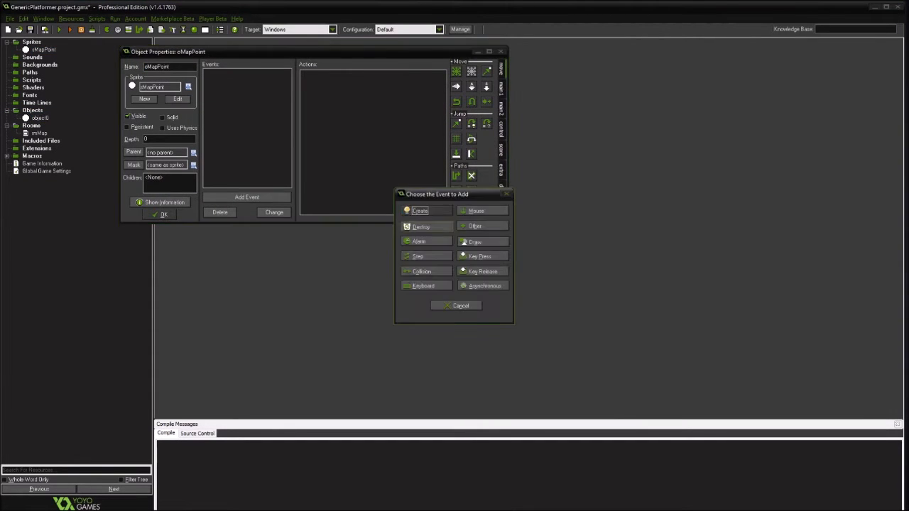
Add a Create event to oMapPoint with '///initialization' and num=0;
click(419, 210)
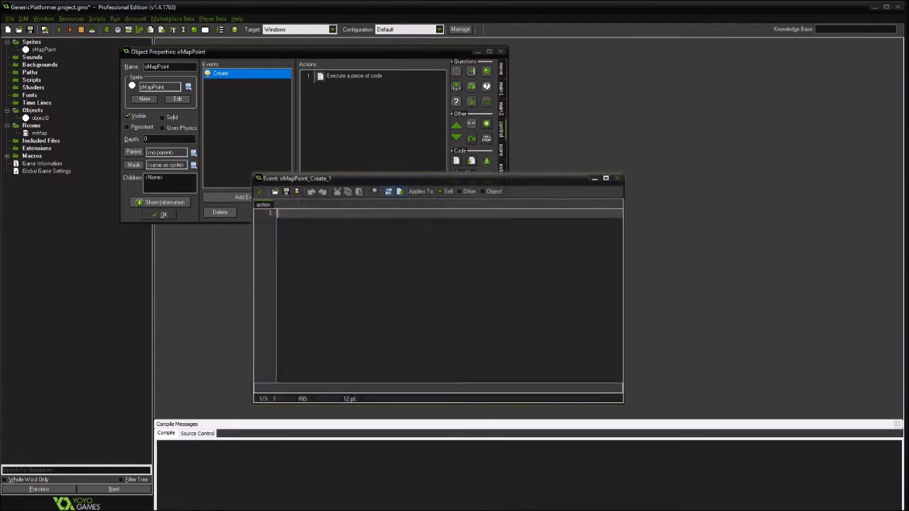
text(///1)
text(num)
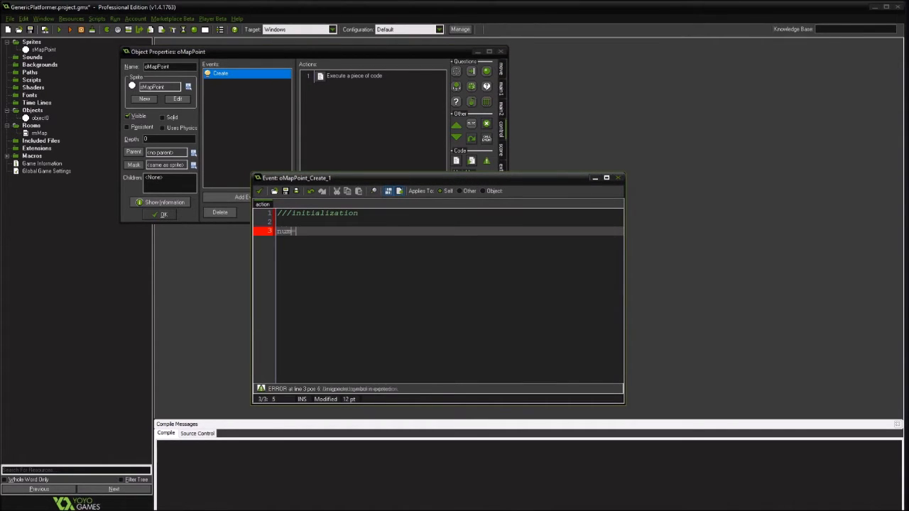
text(=0;)
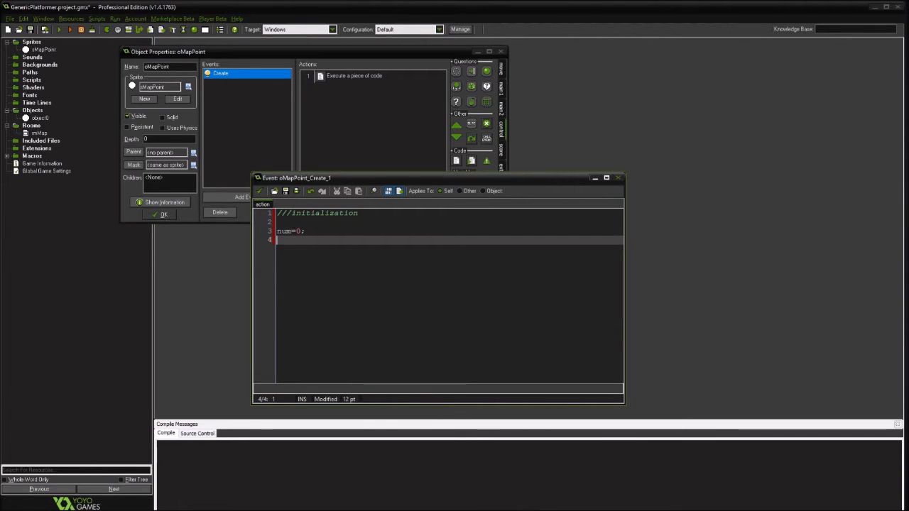
text(image)
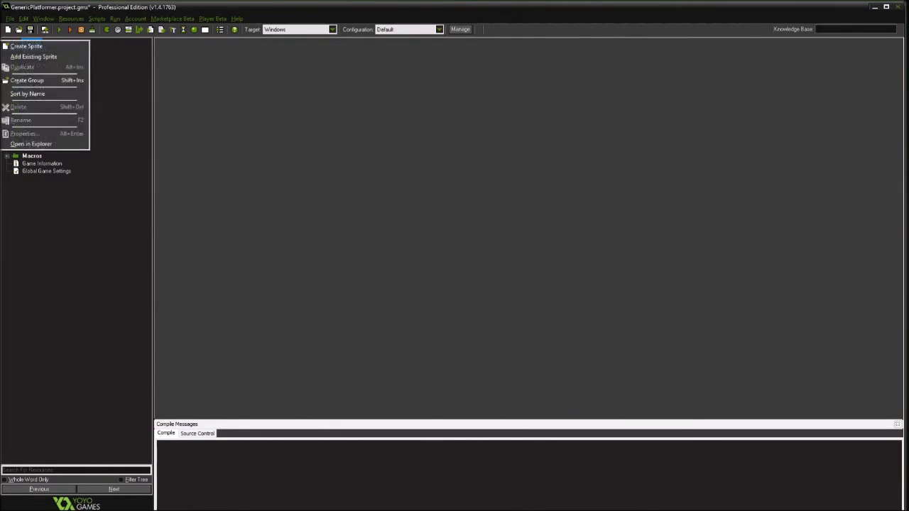
Create sprite sMapLink with 16×16 frames and object oMapLink setting image_speed=0; num=0;
click(26, 46)
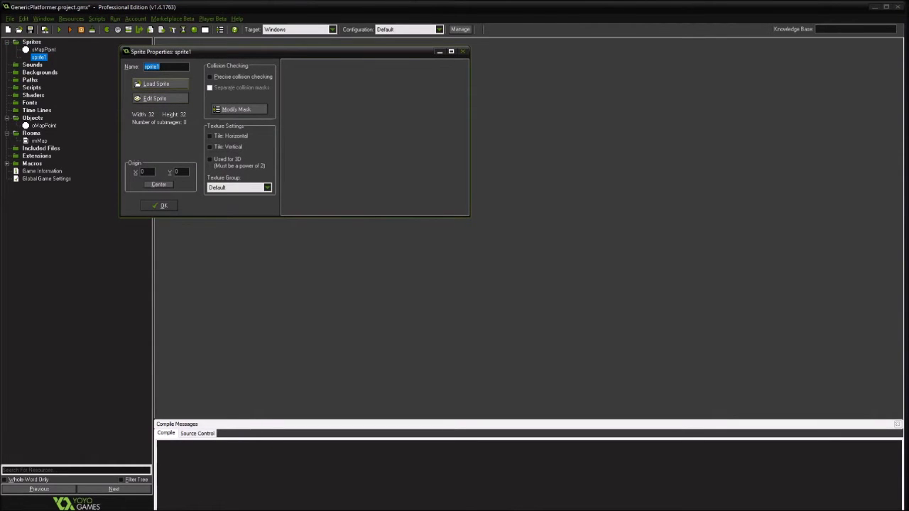
text(oMapLink)
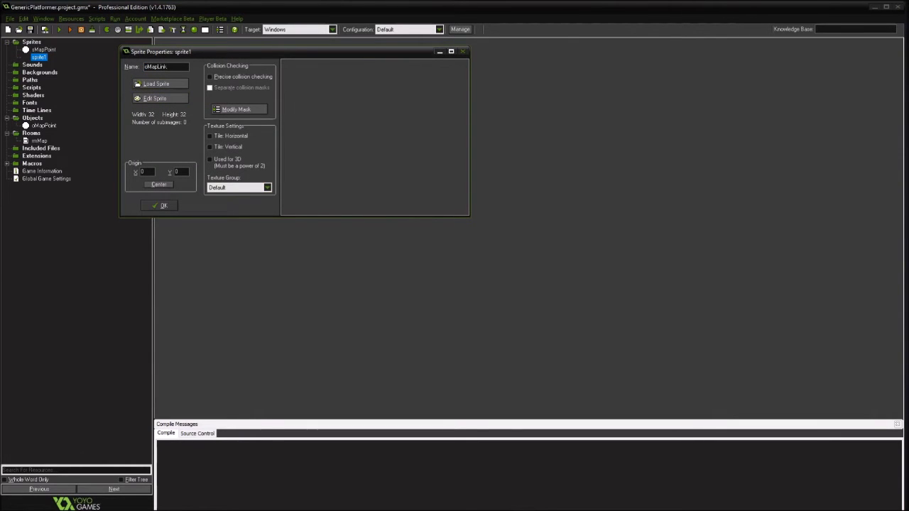
click(154, 98)
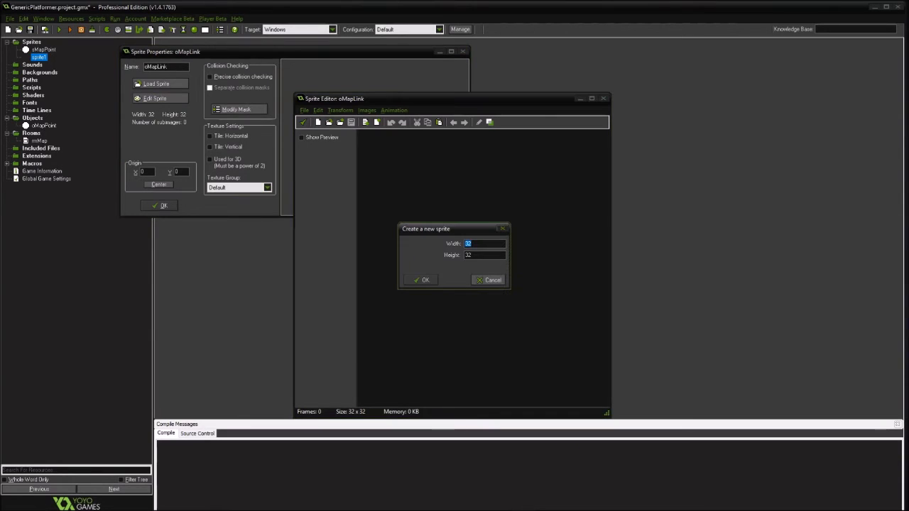
click(425, 279)
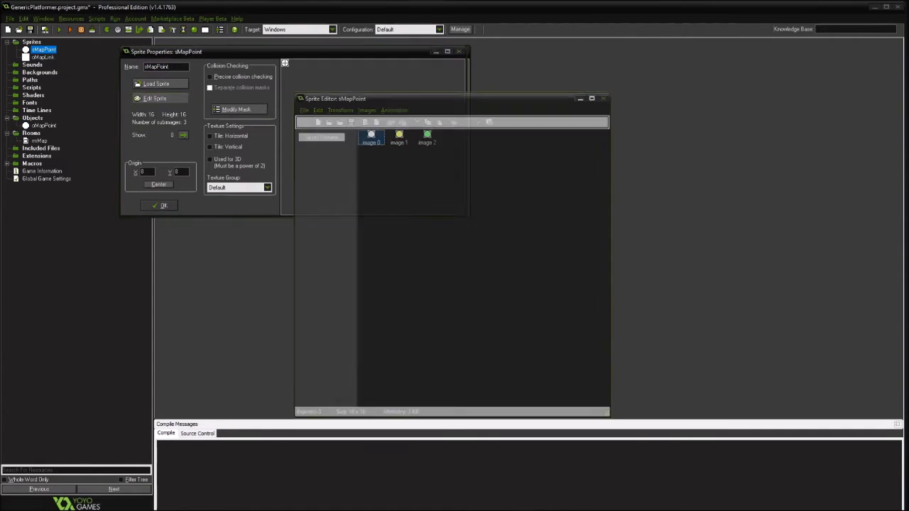
click(603, 99)
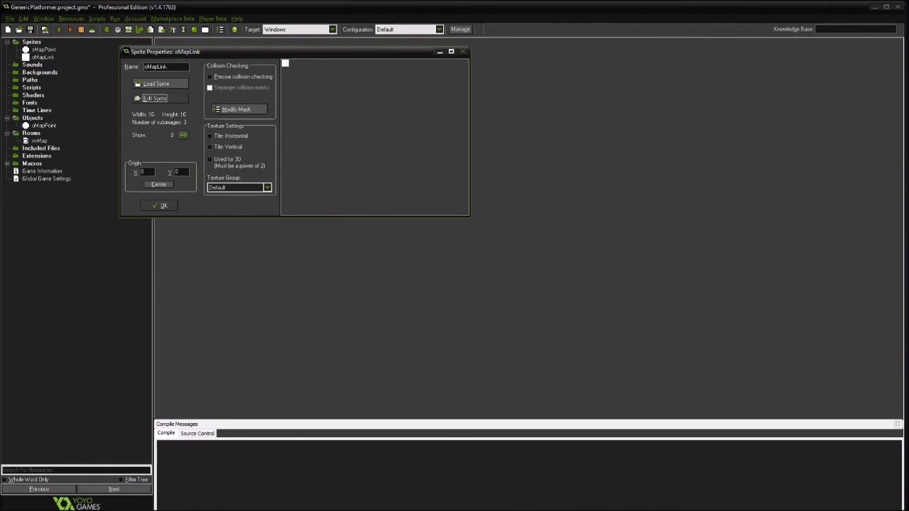
click(161, 206)
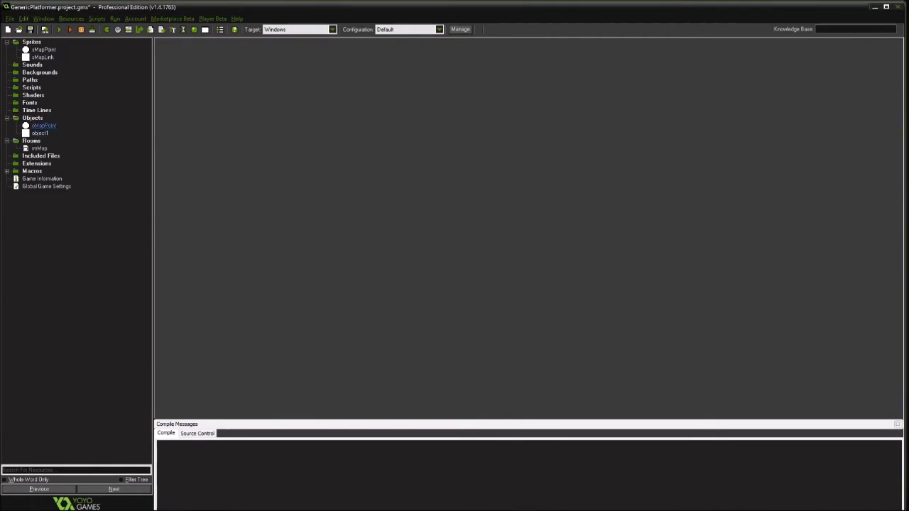
double_click(39, 133)
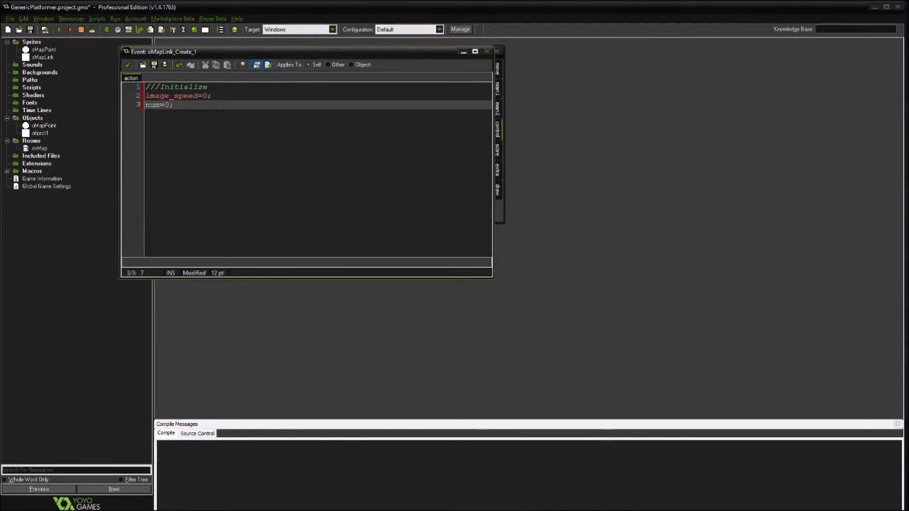
double_click(39, 148)
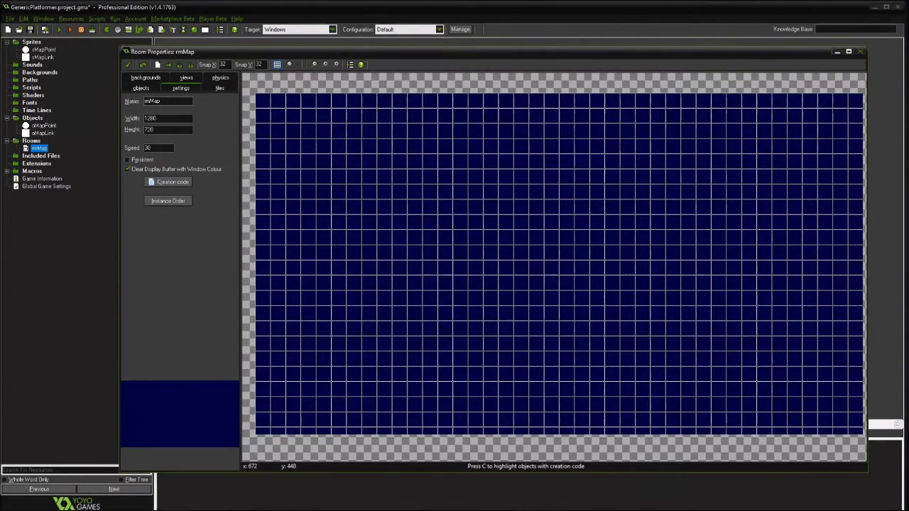
Place oMapPoint instances in rmMap joined by oMapLink pieces scaled along X or Y
click(141, 87)
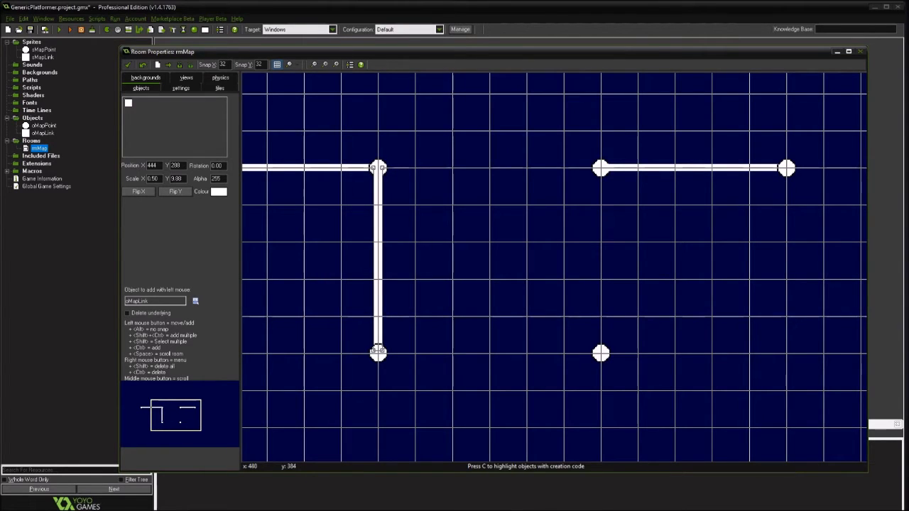
right_click(600, 168)
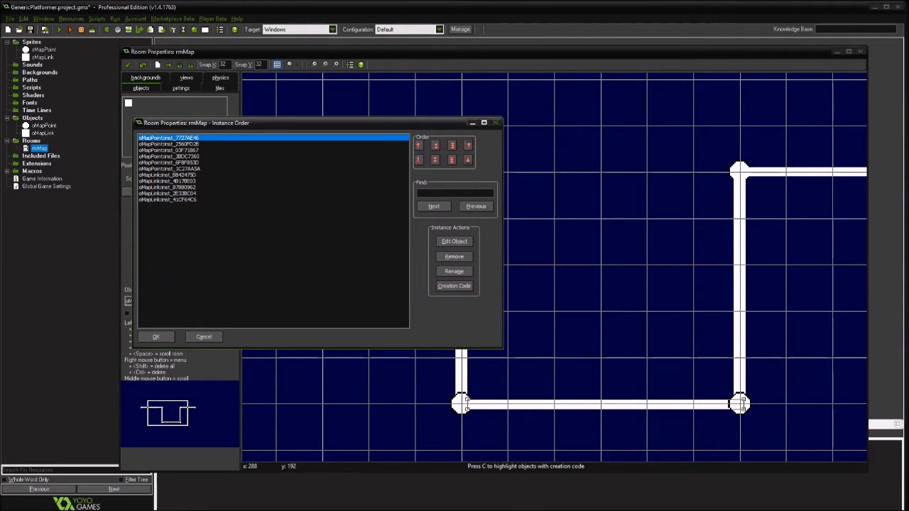
Set num in the link and point instances' creation code
click(168, 150)
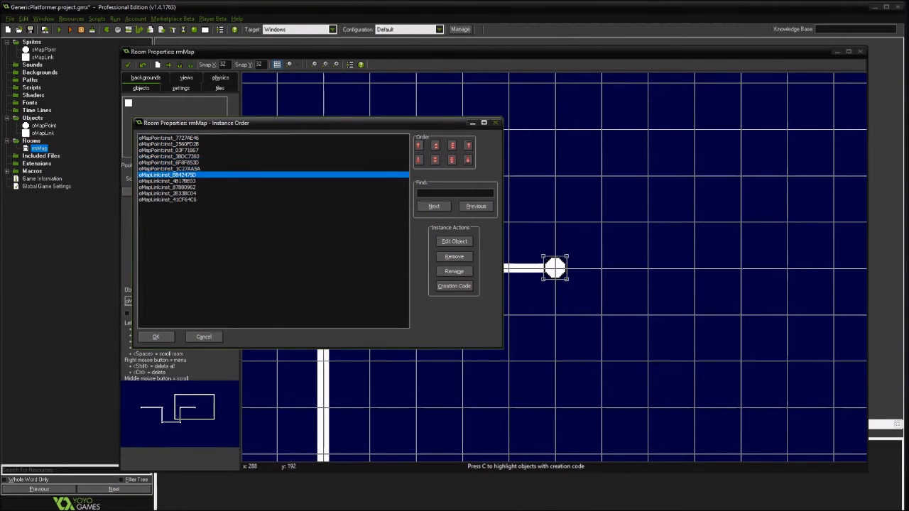
click(167, 200)
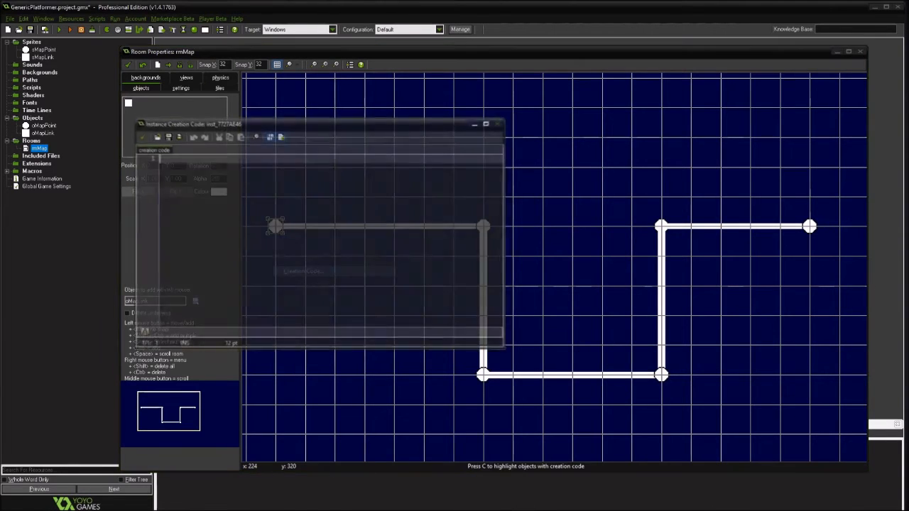
text(num)
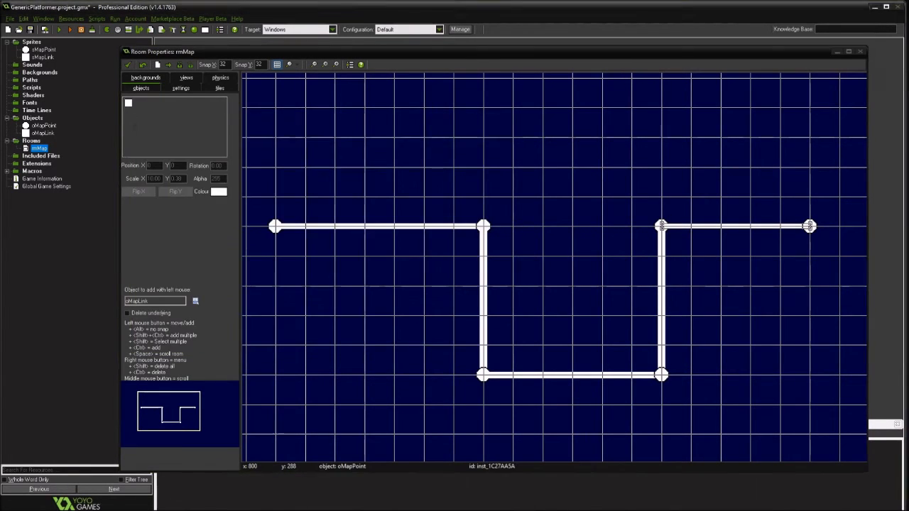
Close rmMap keeping changes and create a new object named oMapPointController
click(809, 226)
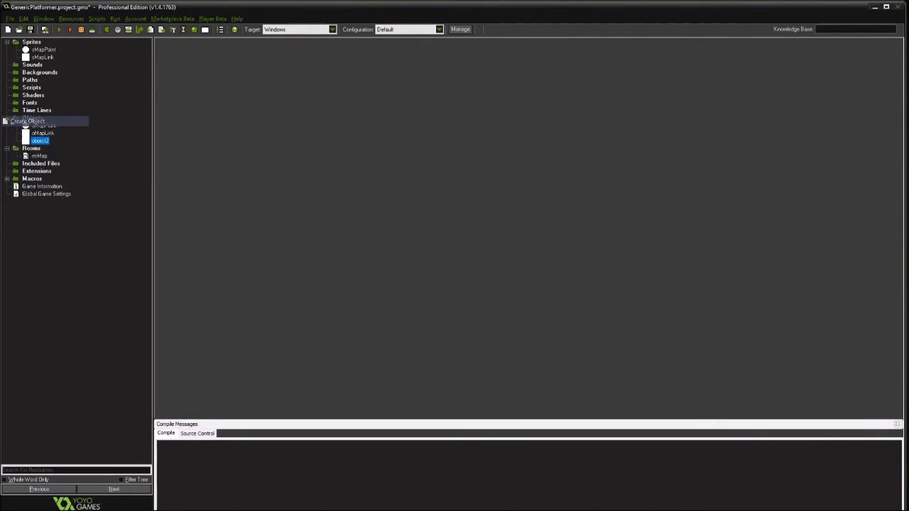
double_click(40, 139)
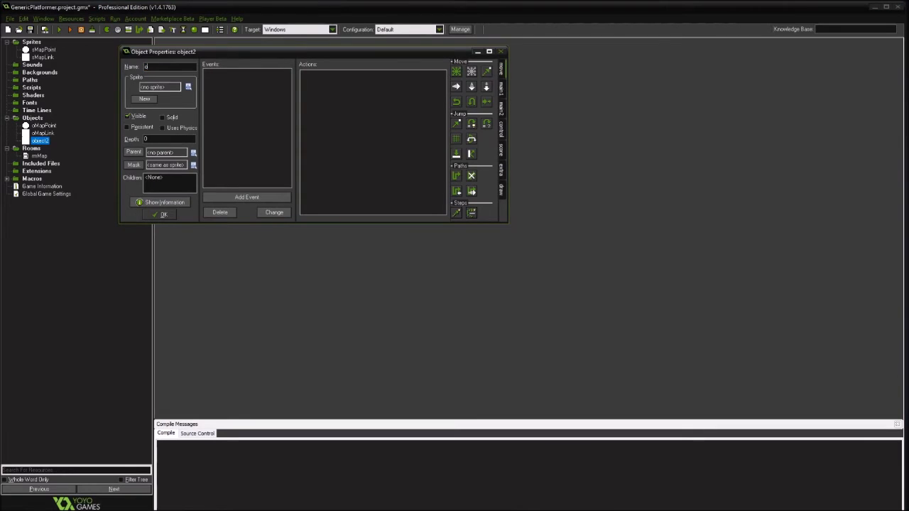
text(oMapPointController)
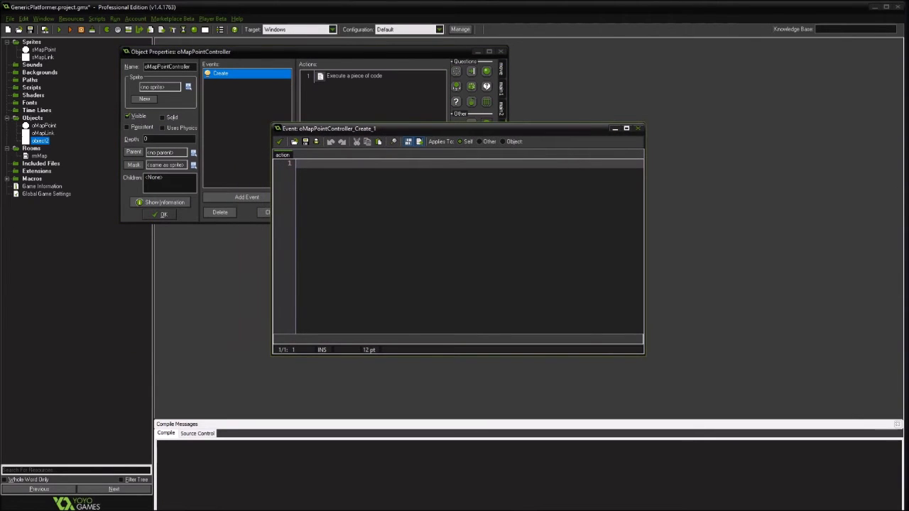
In oMapPointController's Create code, create mapPointList and mapLinkList with ds_list_create()
drag(328, 129, 406, 161)
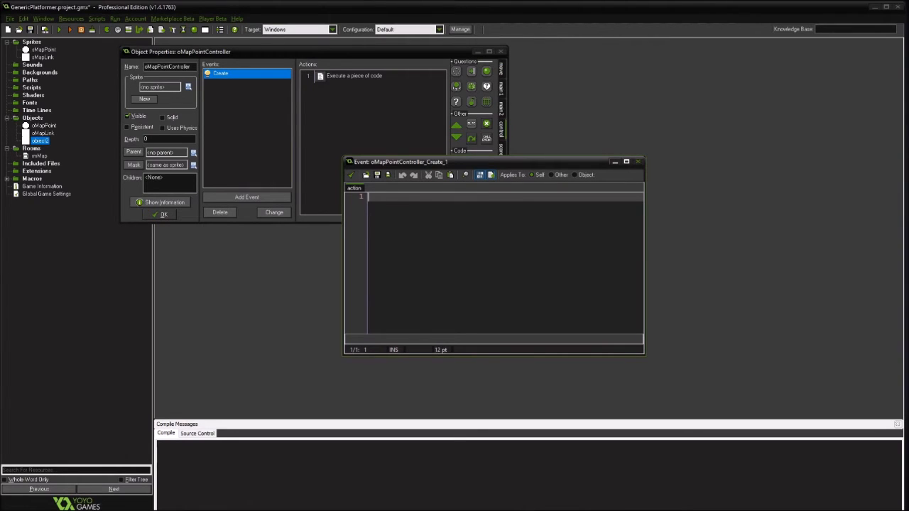
text(var mapList)
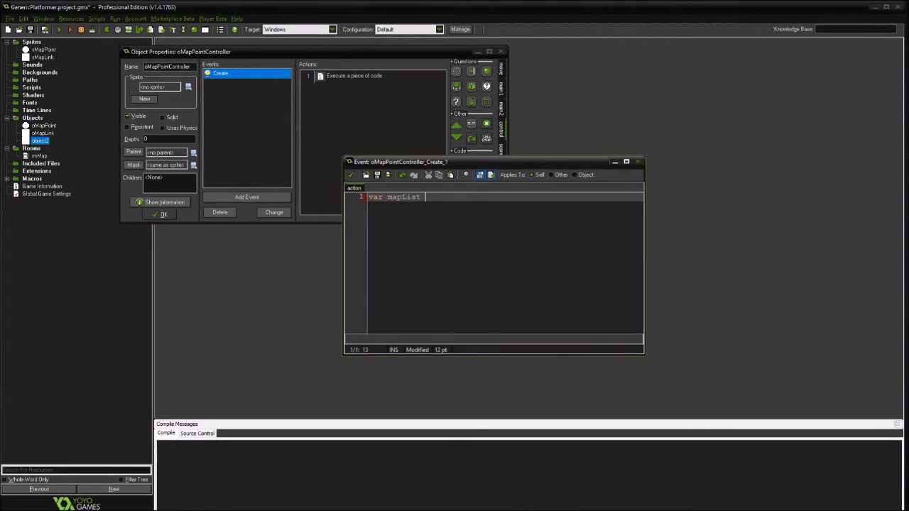
text(= ds_list_c)
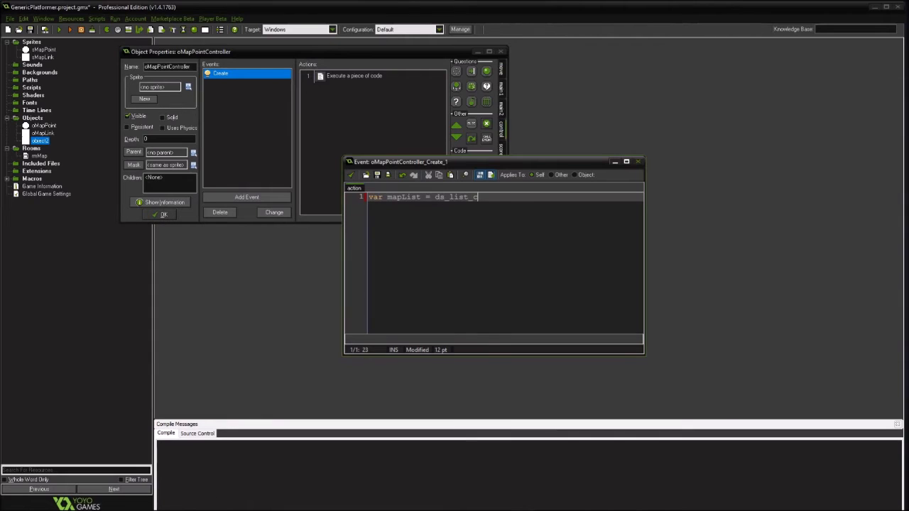
text(reate();)
text(///Create Lists)
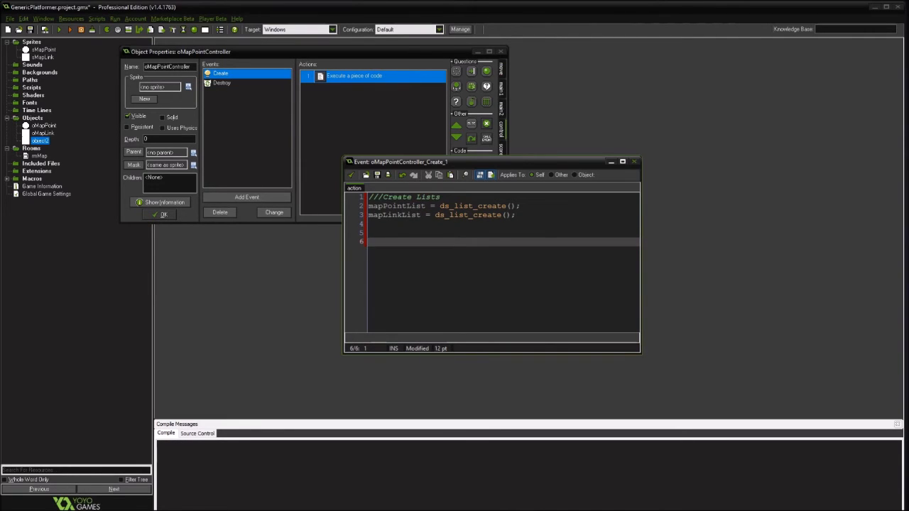
Add ds_list_add lines filling mapPointList with 1,0,0,0,0,0 and mapLinkList with zeros
text(ds_list_add(map)
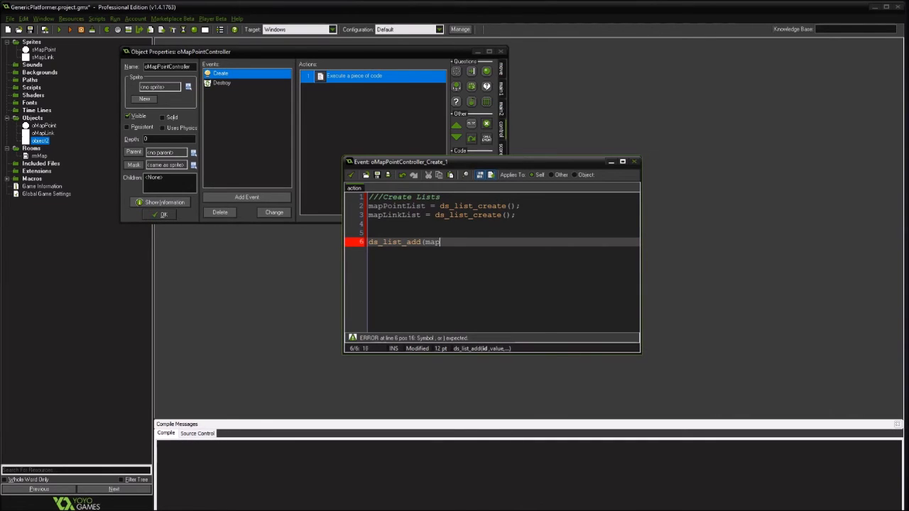
text(PointList,)
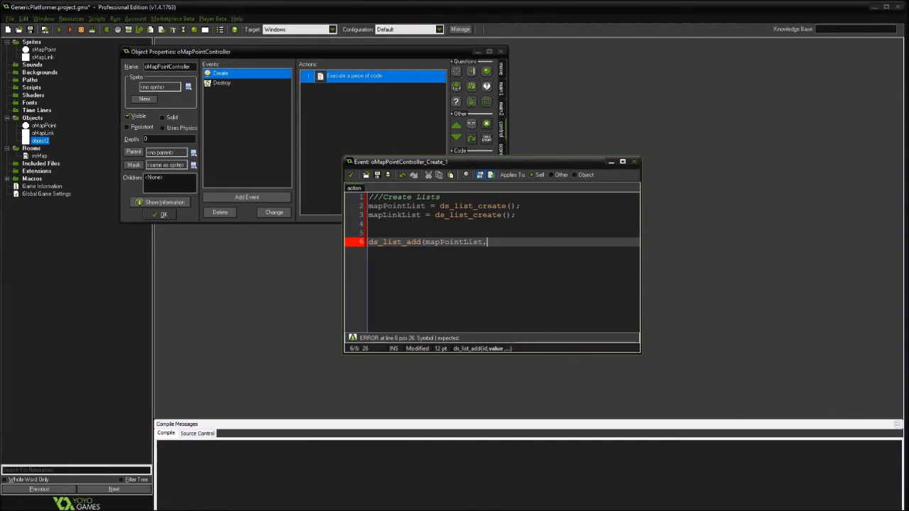
text(0)
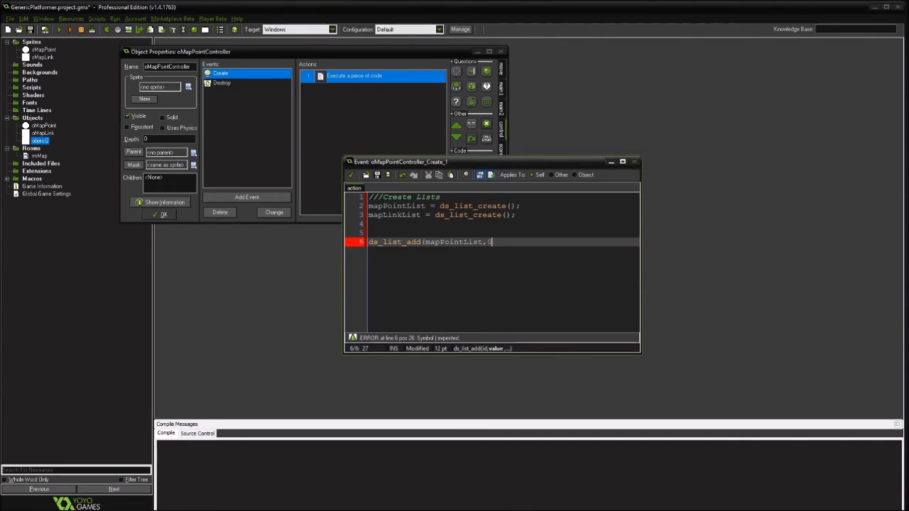
key(BackSpace)
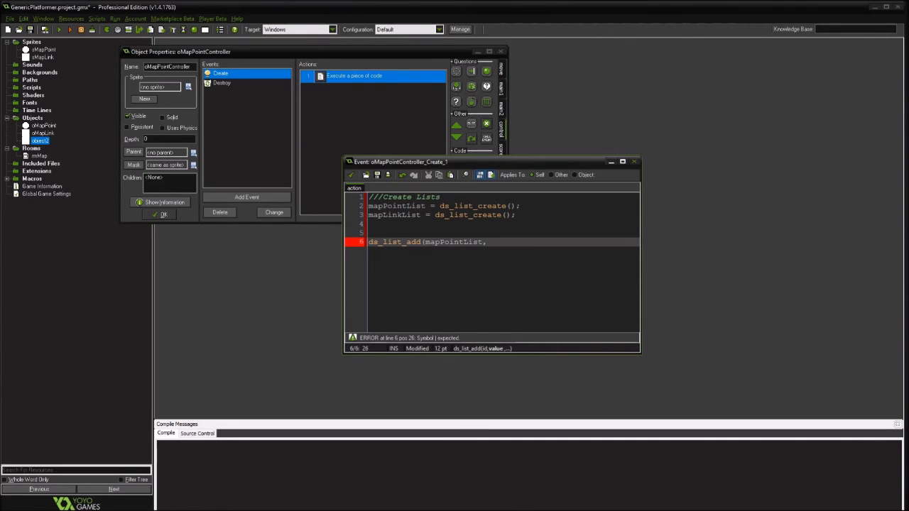
text(1,0,0,0,0,0);)
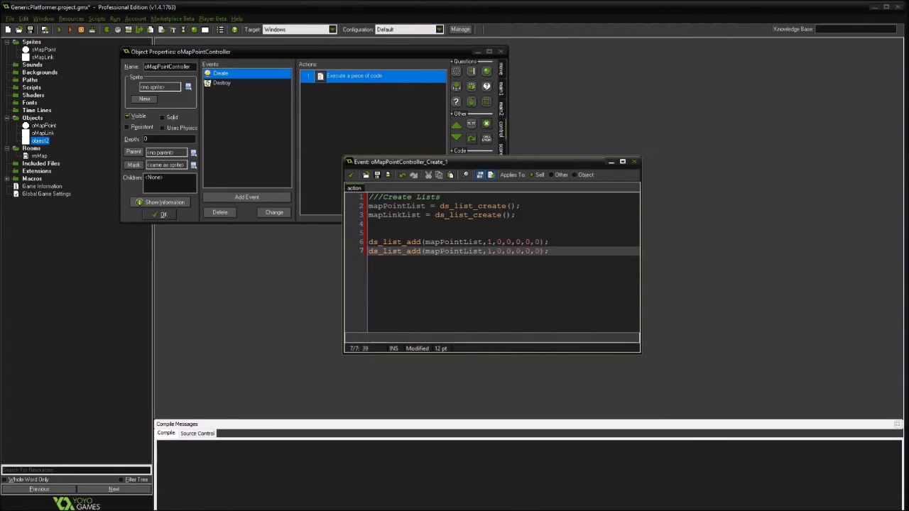
double_click(452, 250)
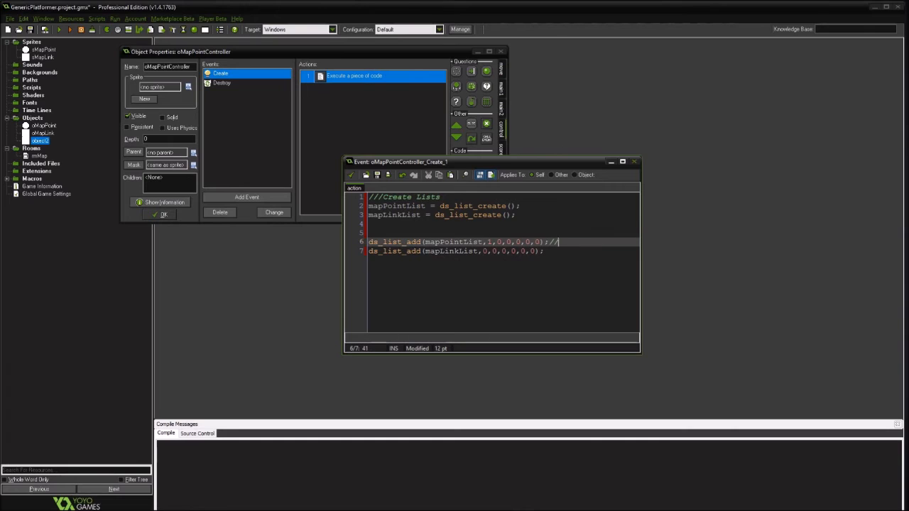
text(1 = unlocked)
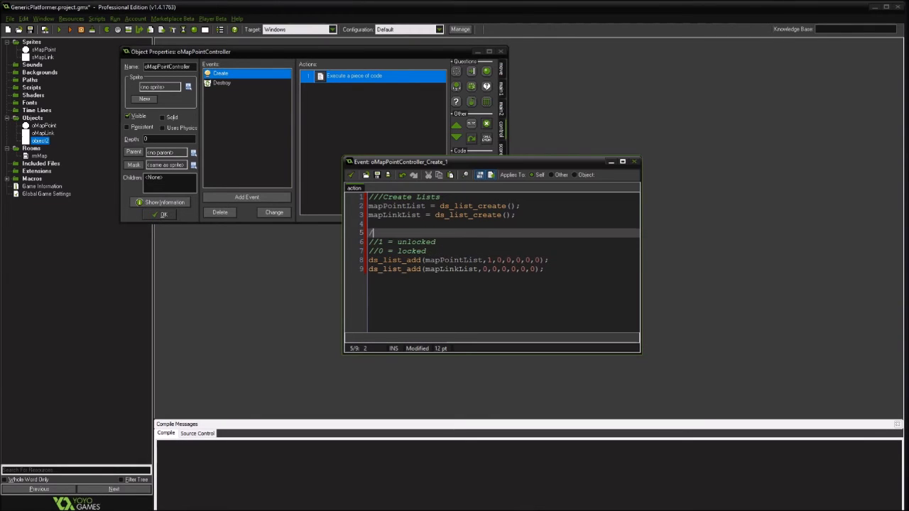
Add comments documenting 2 = completed, 1 = unlocked, 0 = locked
text(/)
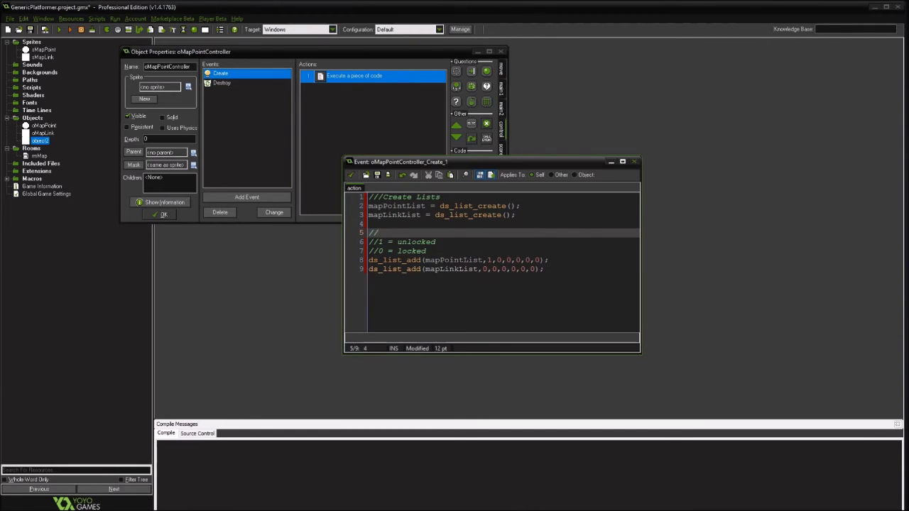
text(2 =)
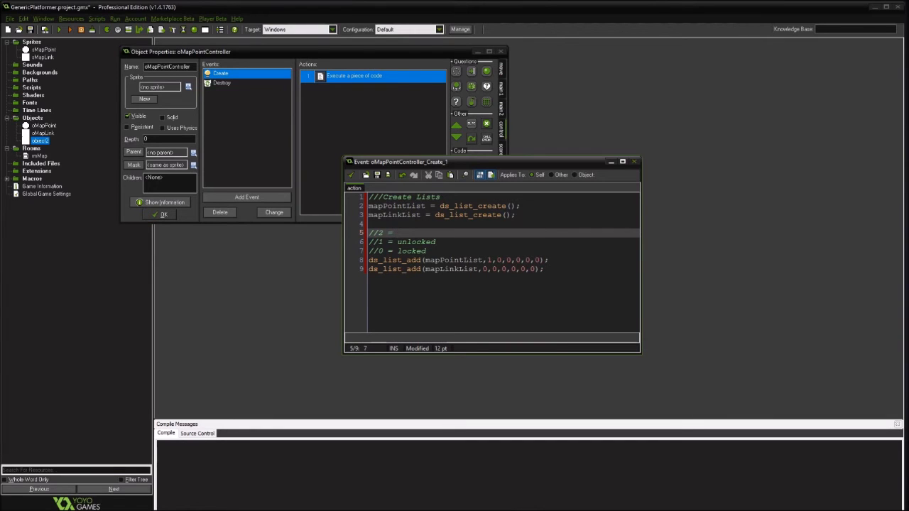
text(comp)
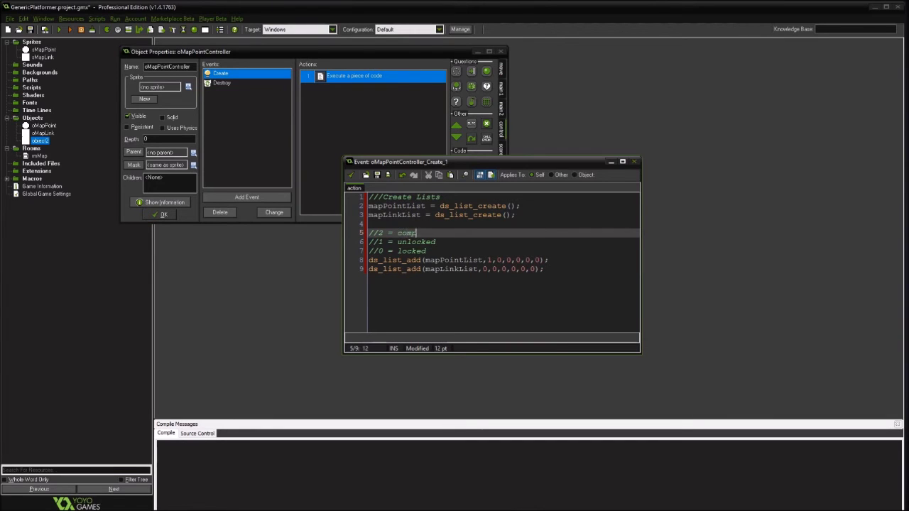
text(leted)
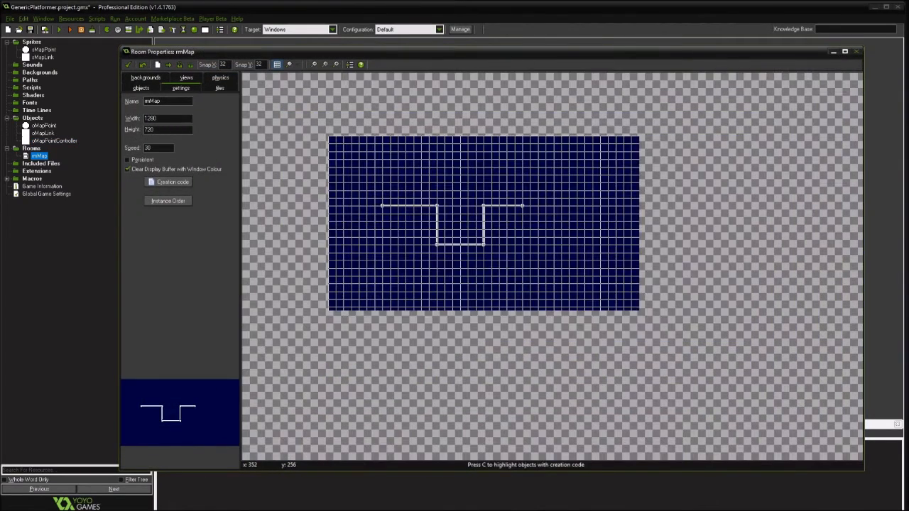
click(140, 87)
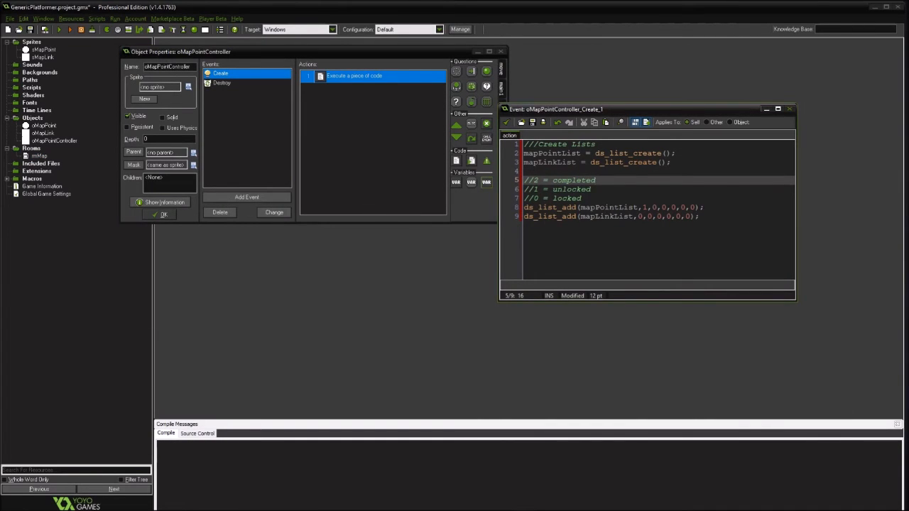
Create the map script declaring mapSize from ds_list_size(mapPointList) and tempVal=0
click(42, 49)
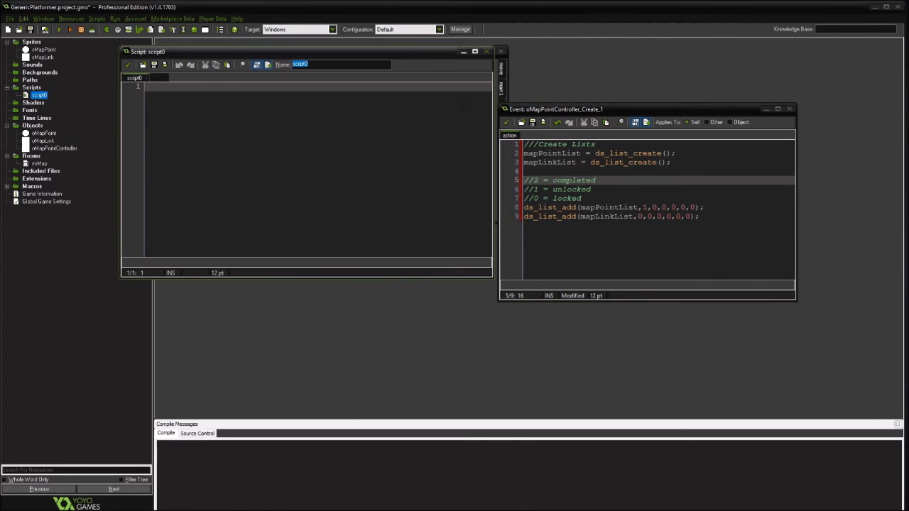
text(scrGetMap)
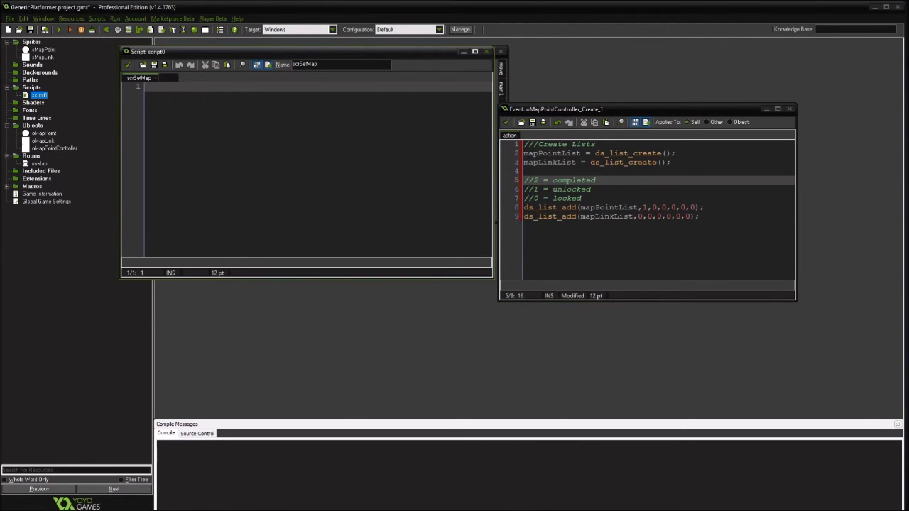
text(var mapSize=0)
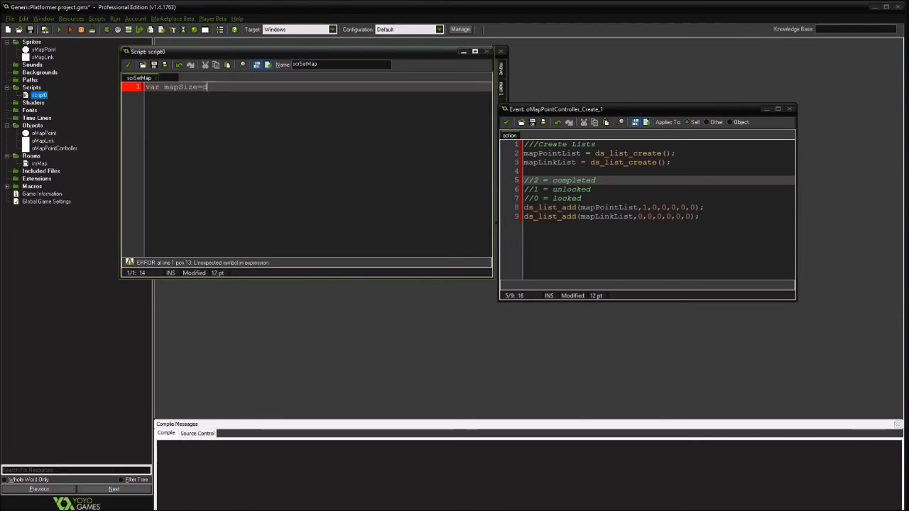
text(ds_list_size()
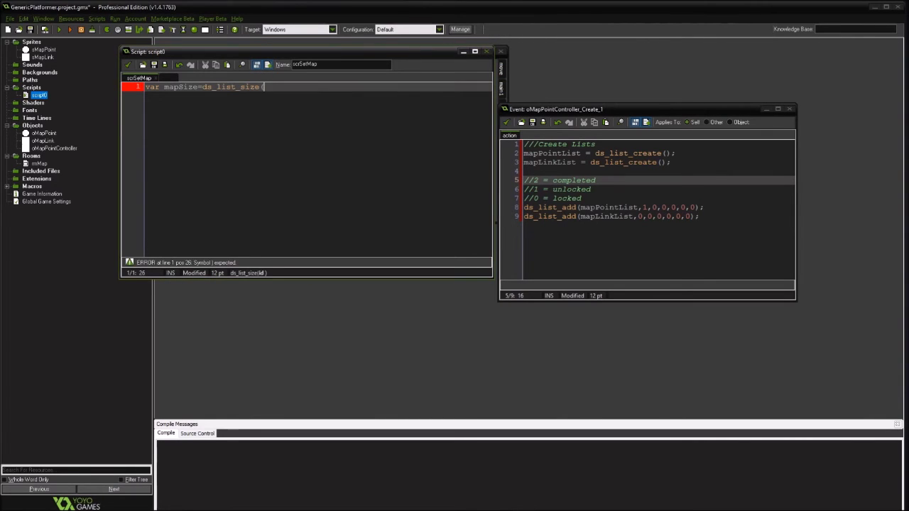
text(mapPointList);)
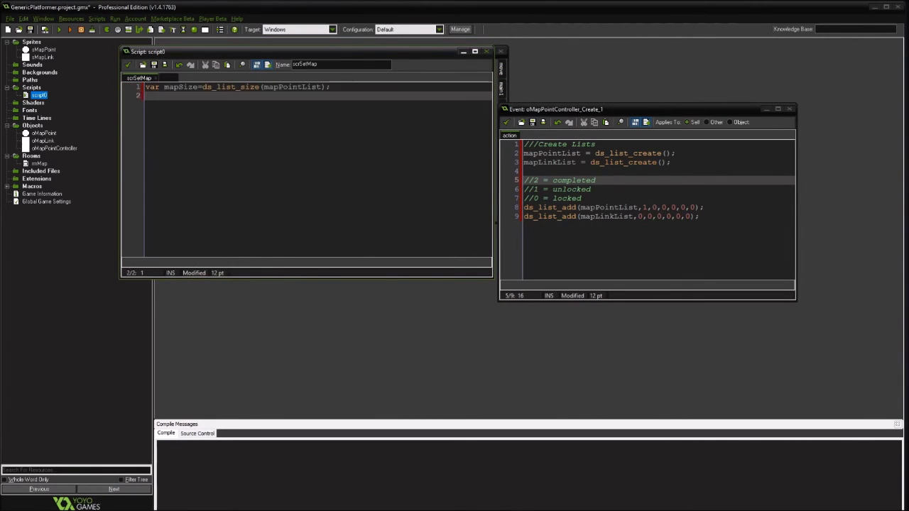
text(var tempVal=0;)
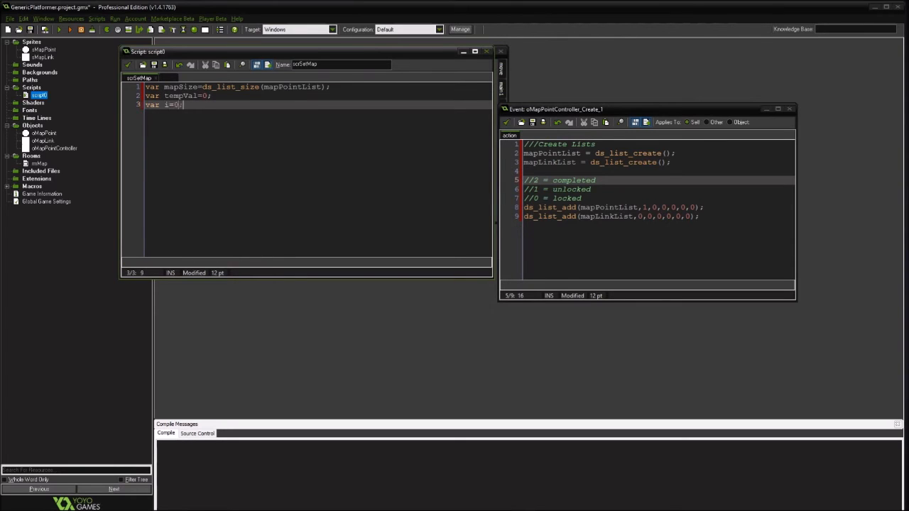
Loop i over mapSize, reading each list value into tempVal and checking it
text(for(i=0; i<mapSize)
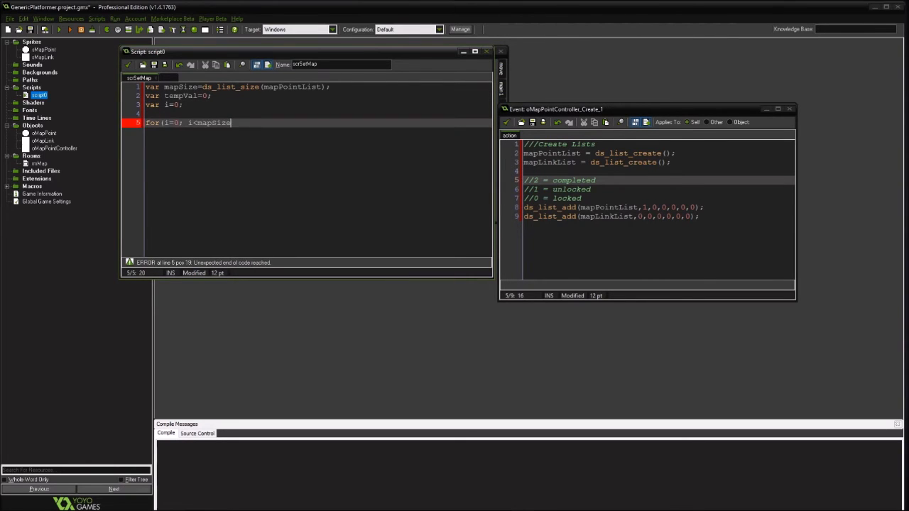
text(; i++))
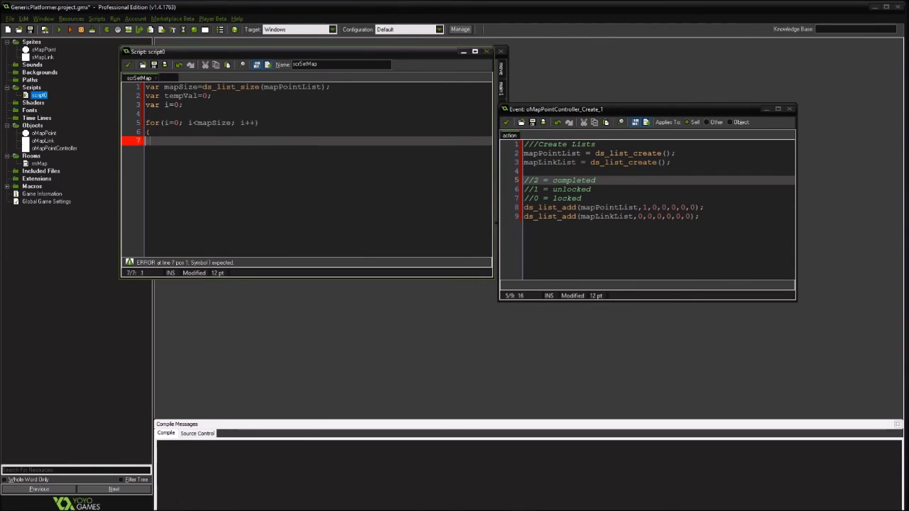
text(})
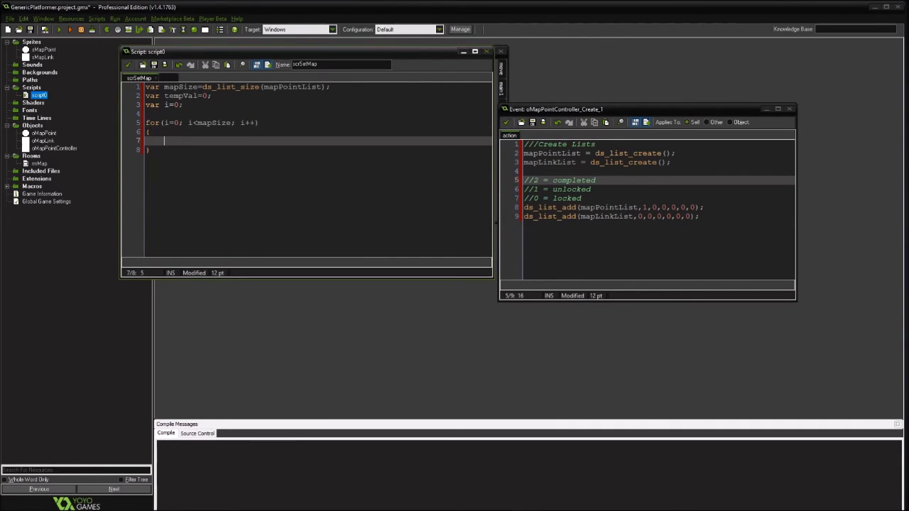
text(tempVal = ds)1)
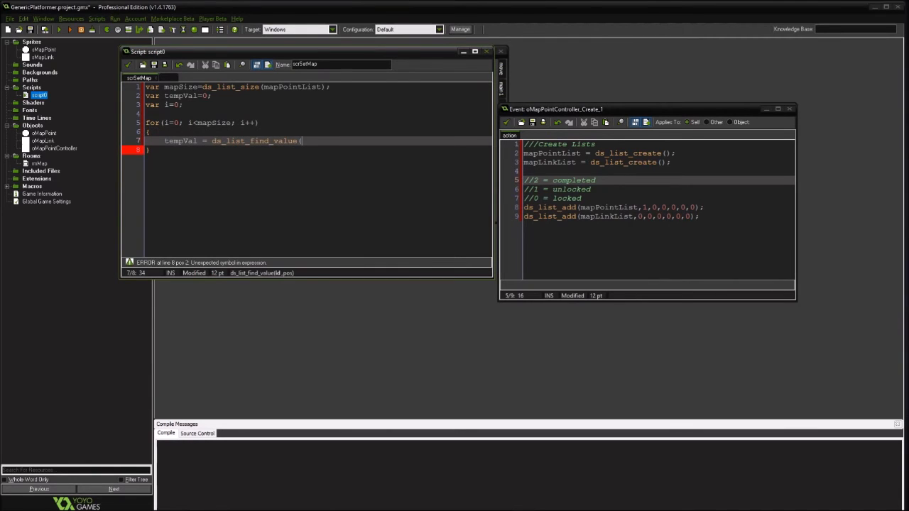
text(i);)
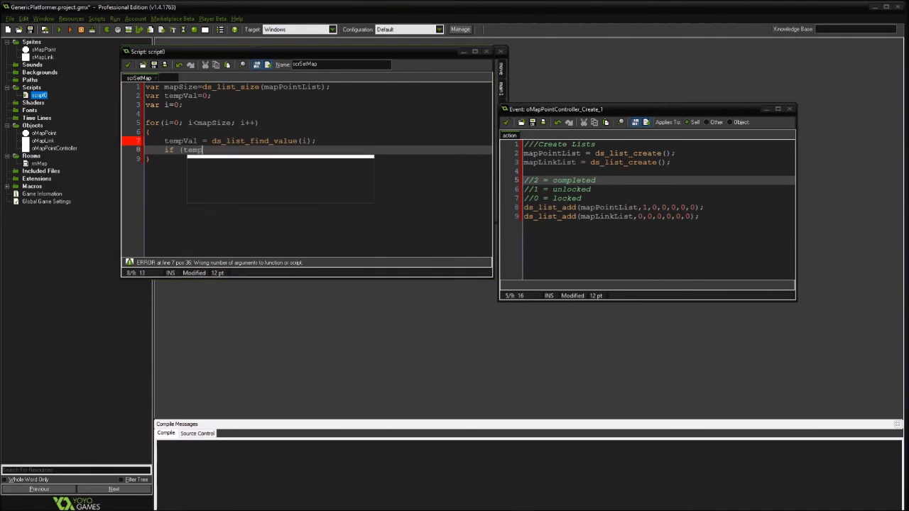
text(Val)
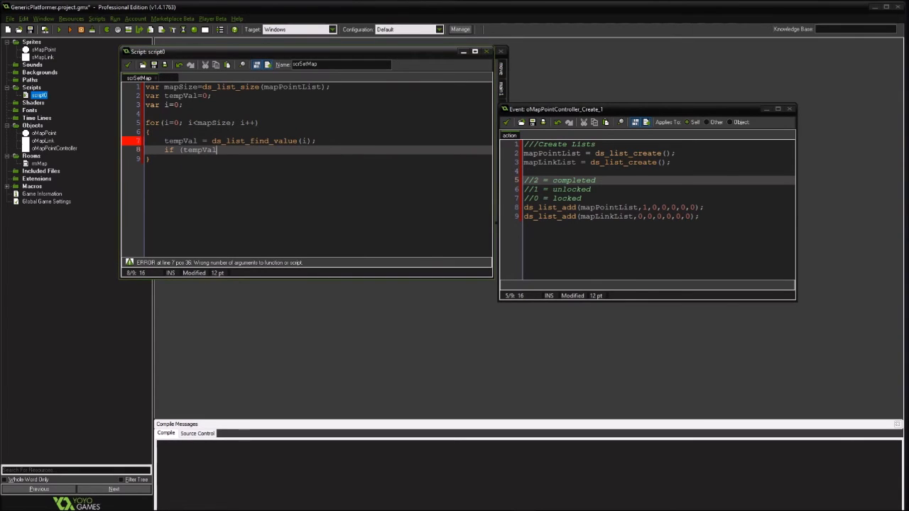
text(=)
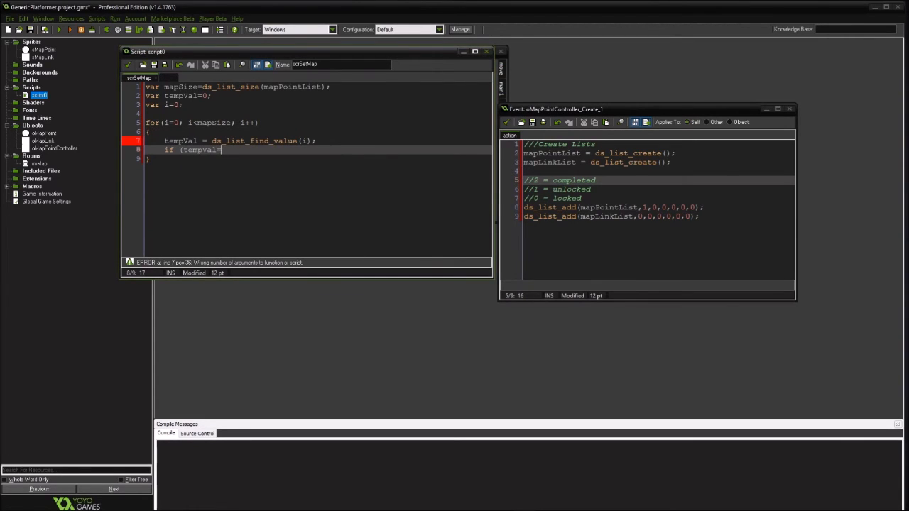
text(1))
text({)
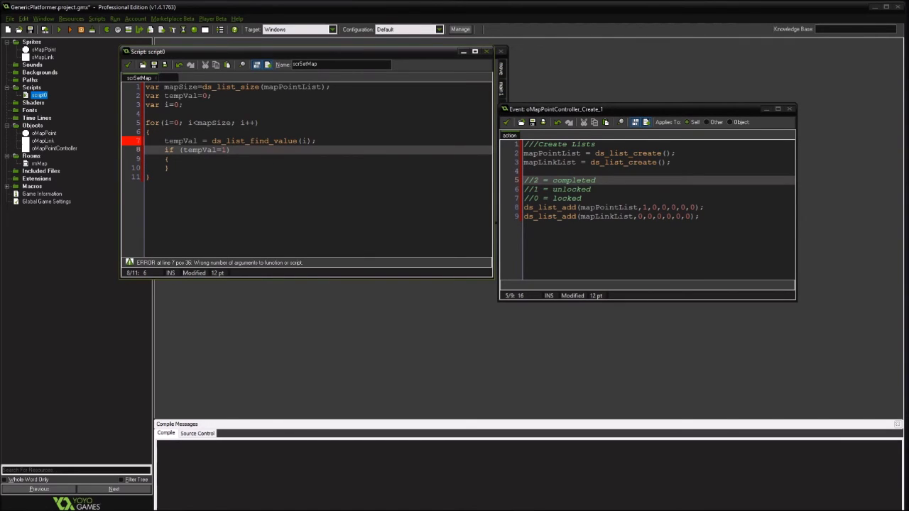
Inside the if block, call scrSetMapImage(i,tempVal)
text(>0)
key(Enter)
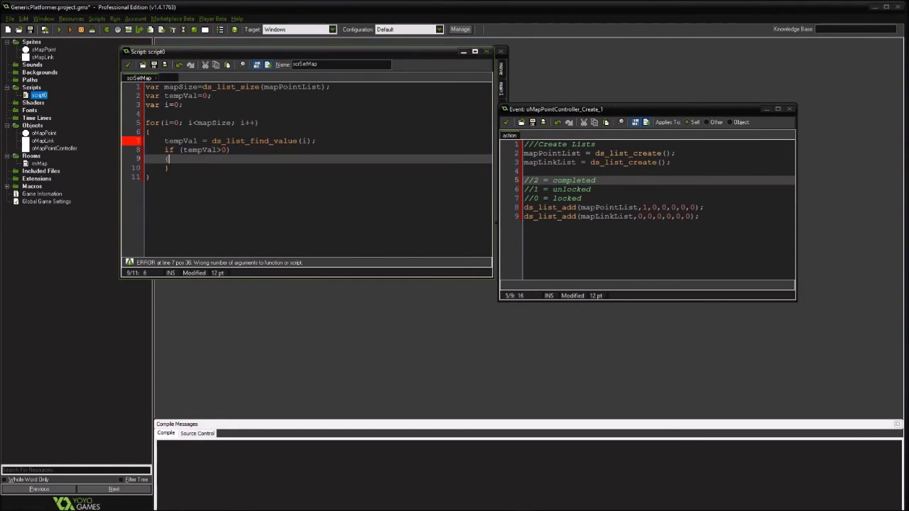
key(Enter)
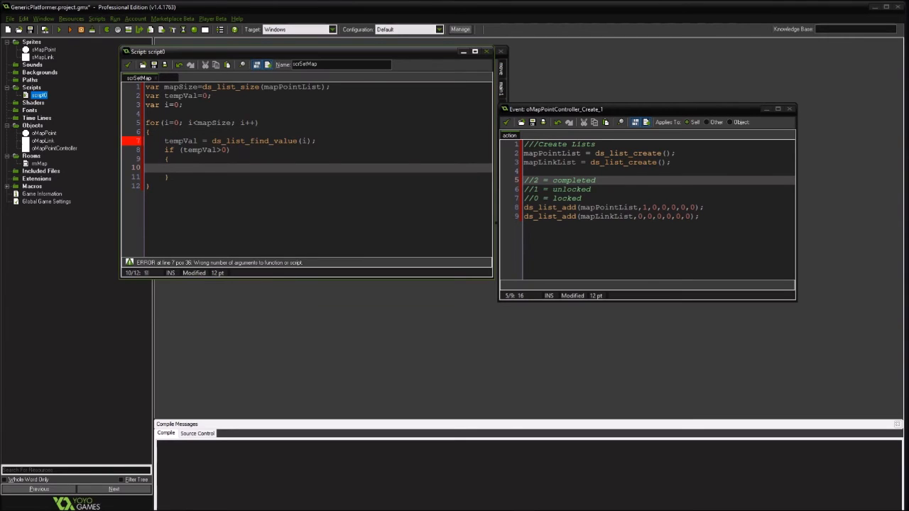
text(scrSetMapImage)
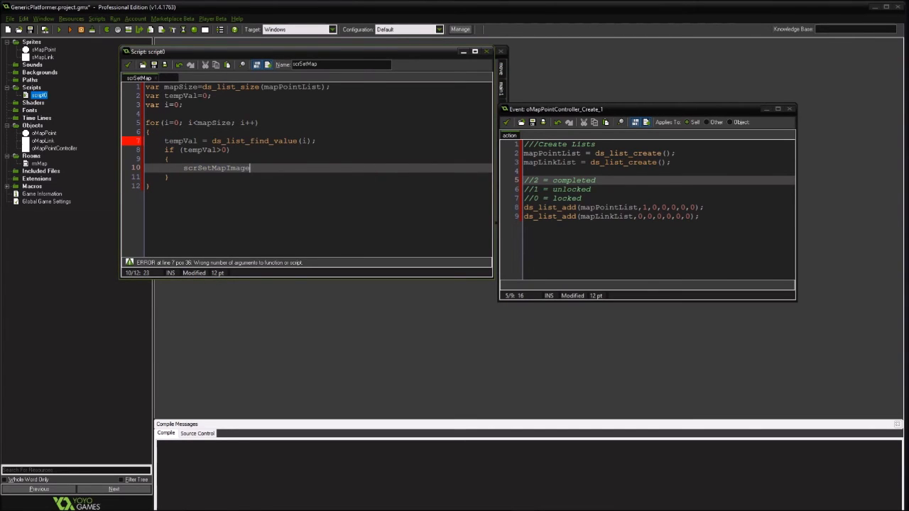
text(()p)
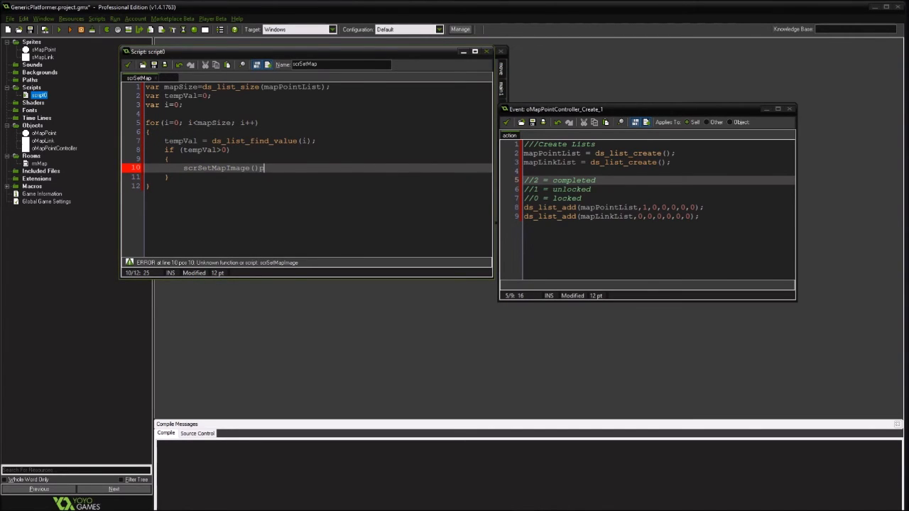
text(index)
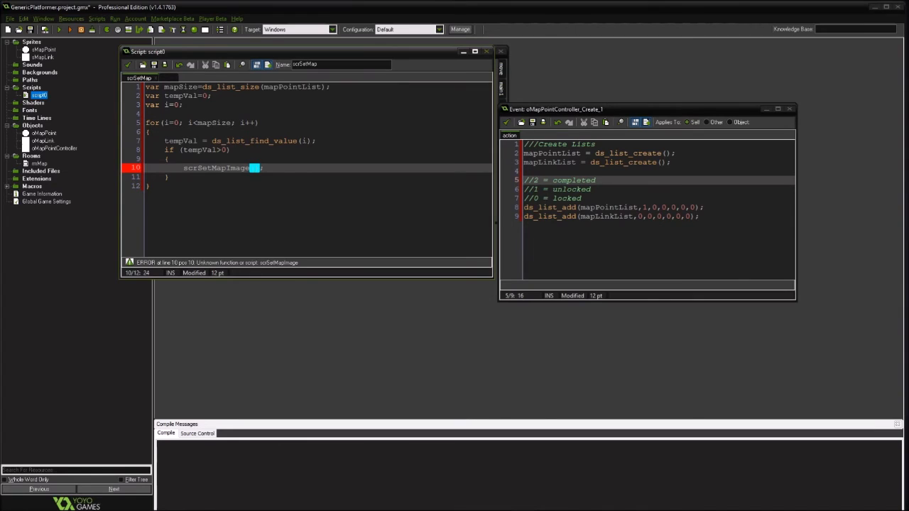
text(,)
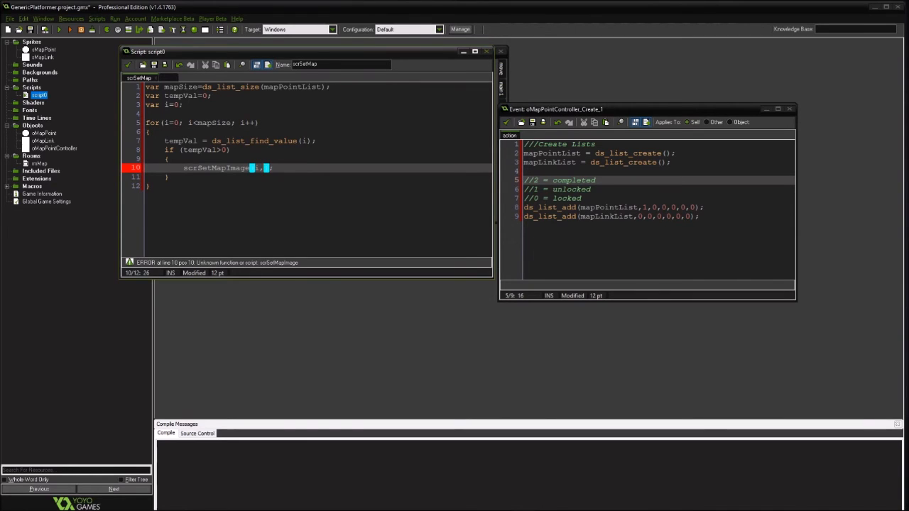
text(,tempVal)
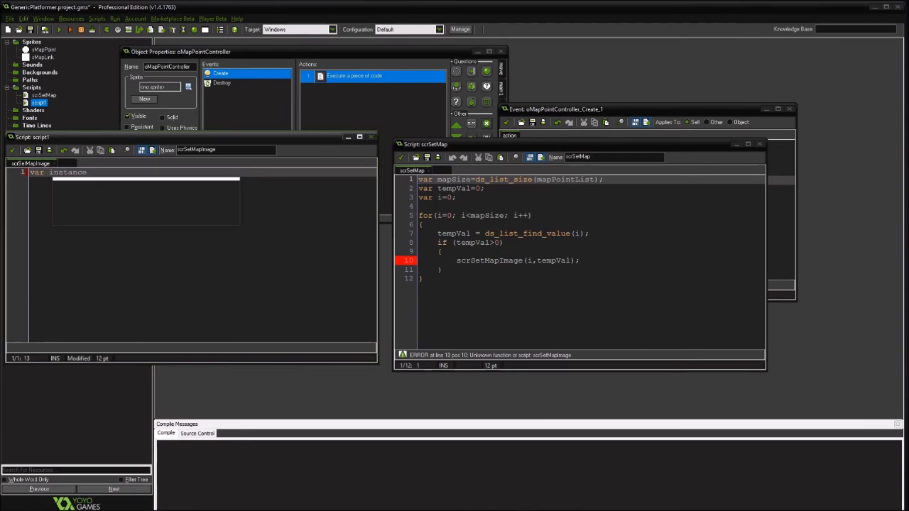
Begin scrSetMapPointImage with an instance_find call and indID = argument0
text(=instance)
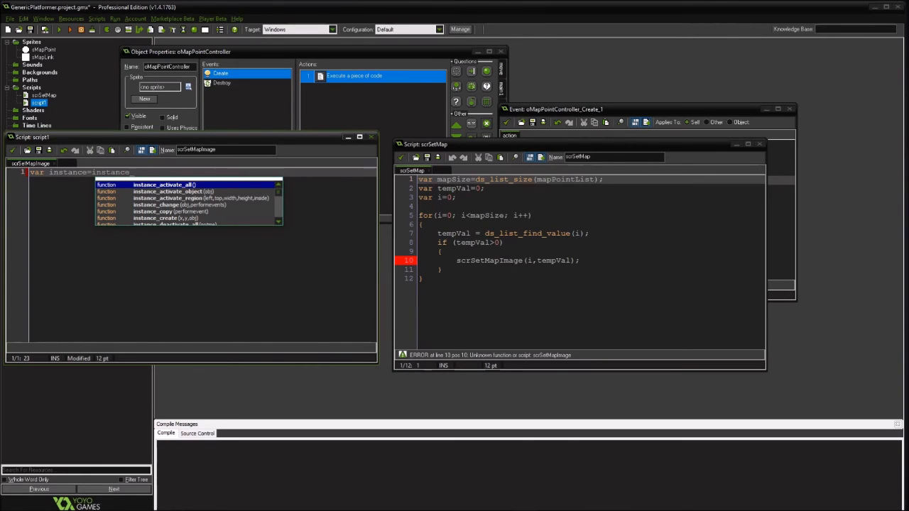
text(_find()
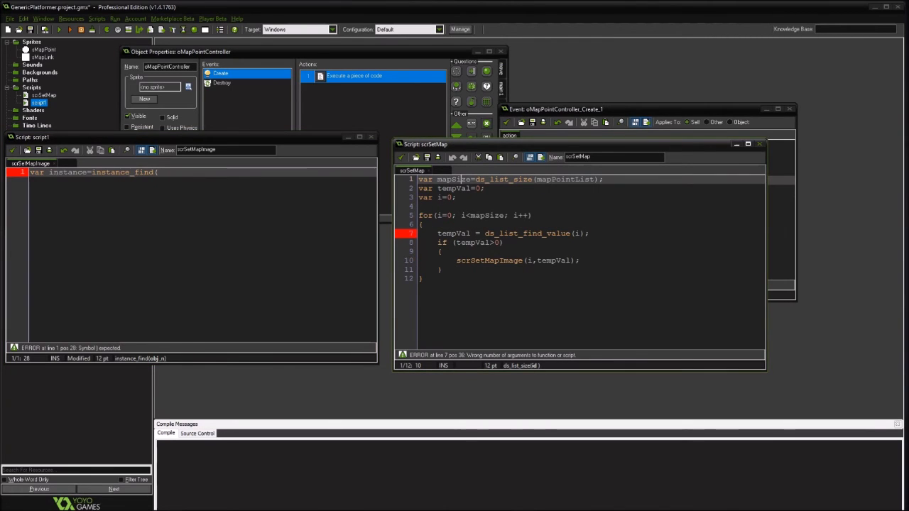
double_click(453, 179)
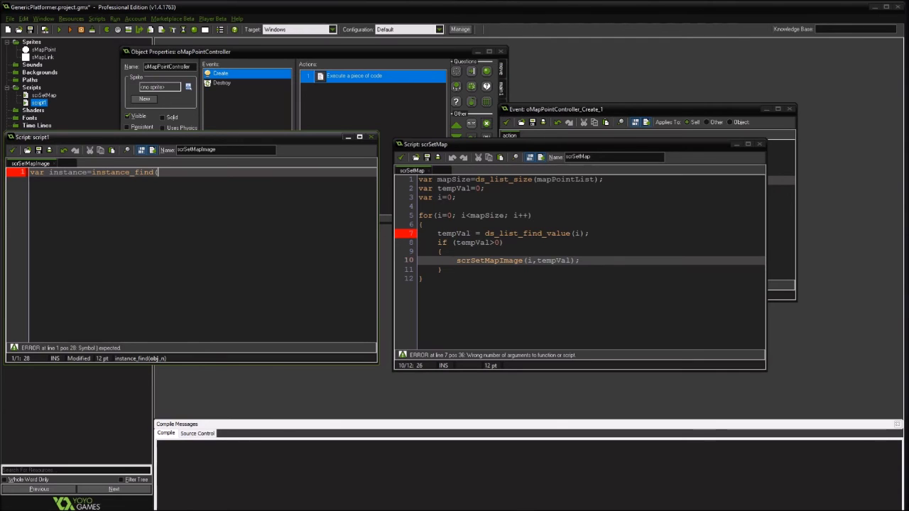
text(objMapInstan)
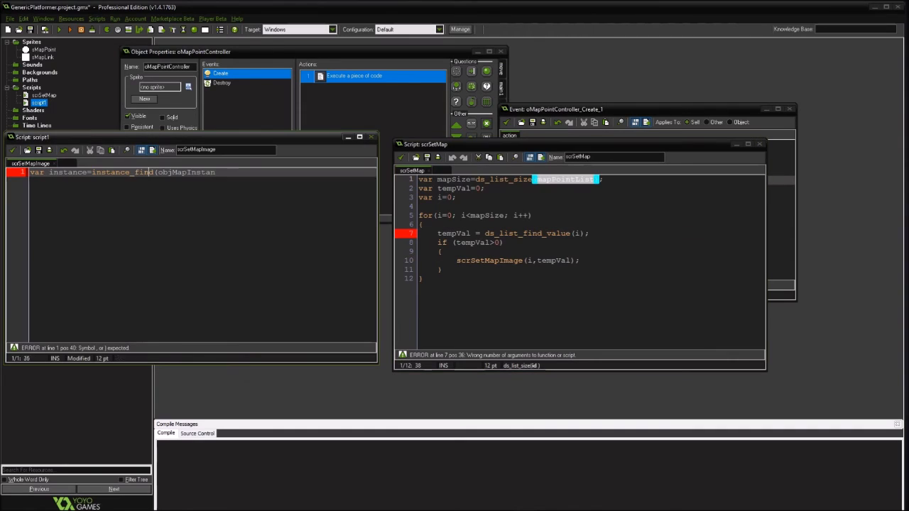
text(mapPointList);)
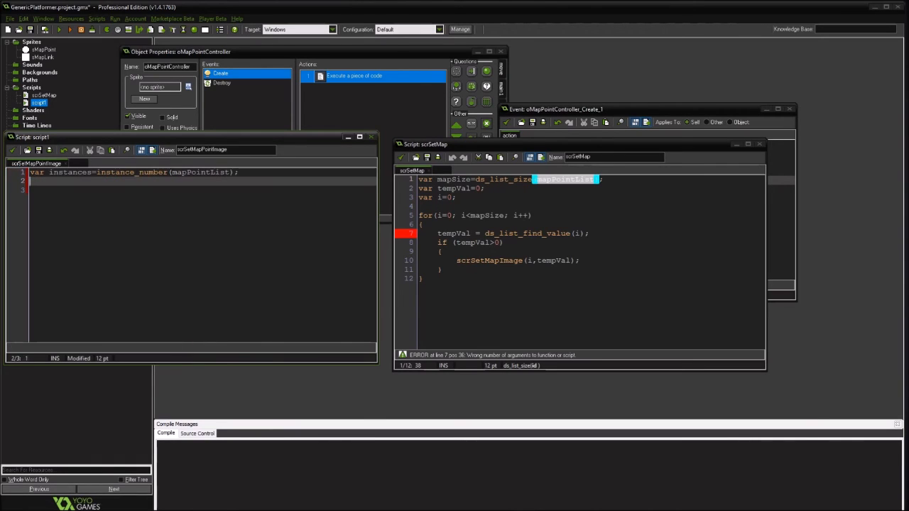
text(var i)
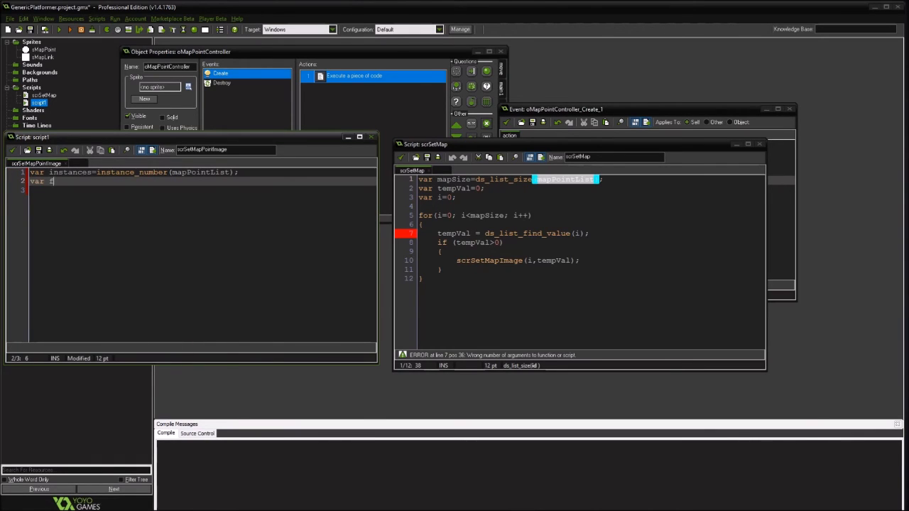
text(indID = argument0)
click(590, 260)
text(Point)
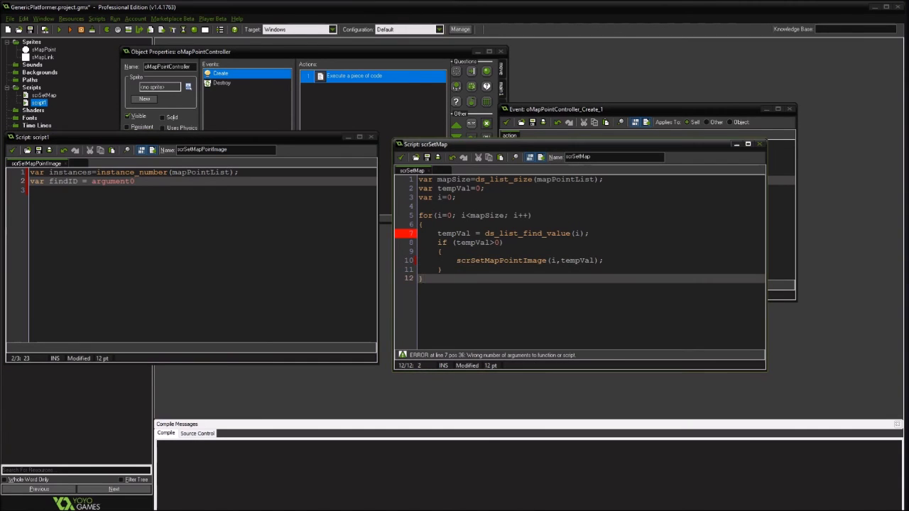
Find each instance and set obj.image_index=argument1 when obj.num matches the ID
text(var i=0;)
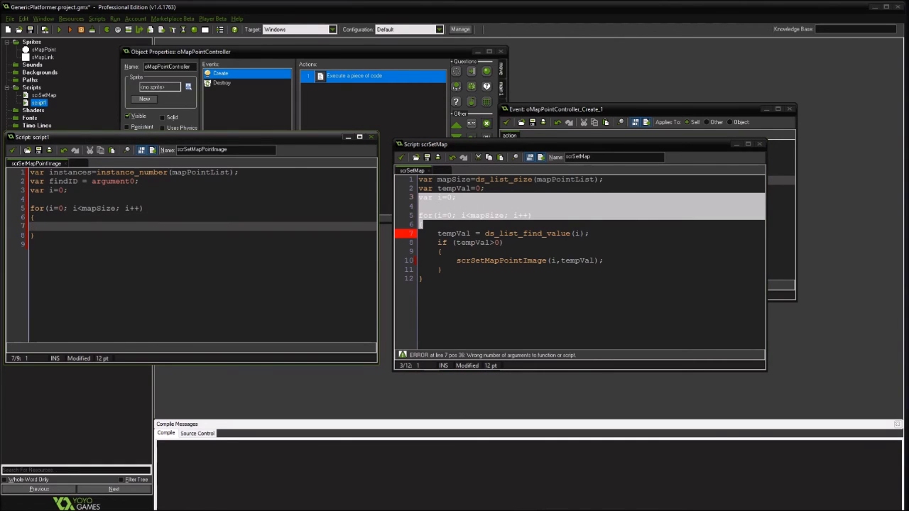
text(obj=)
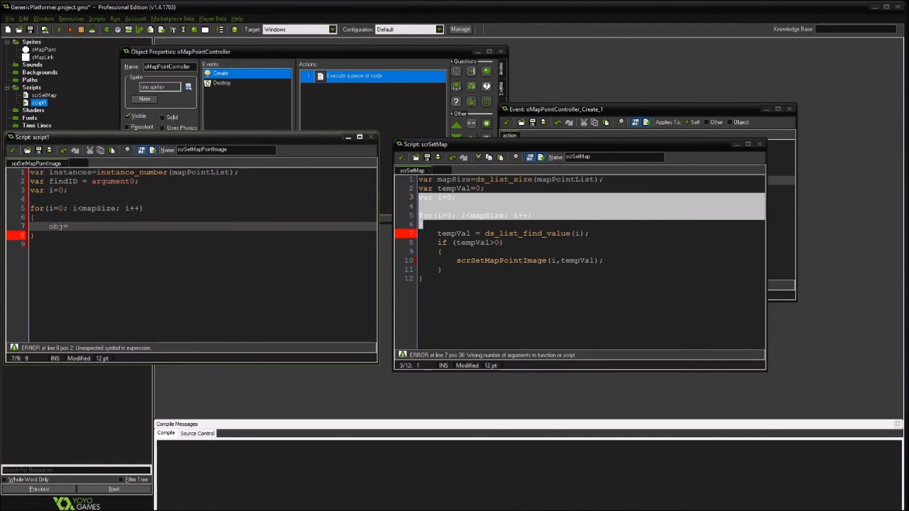
text(=instance_find(obj)
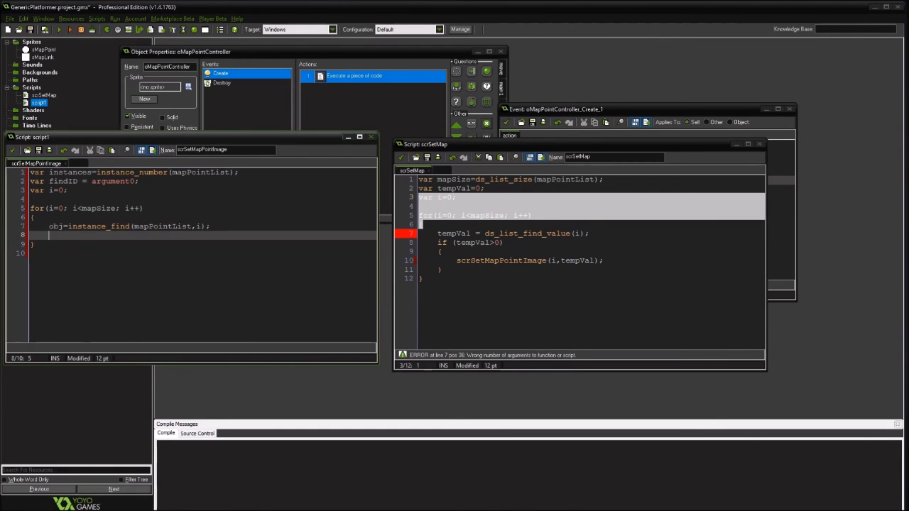
text(if)
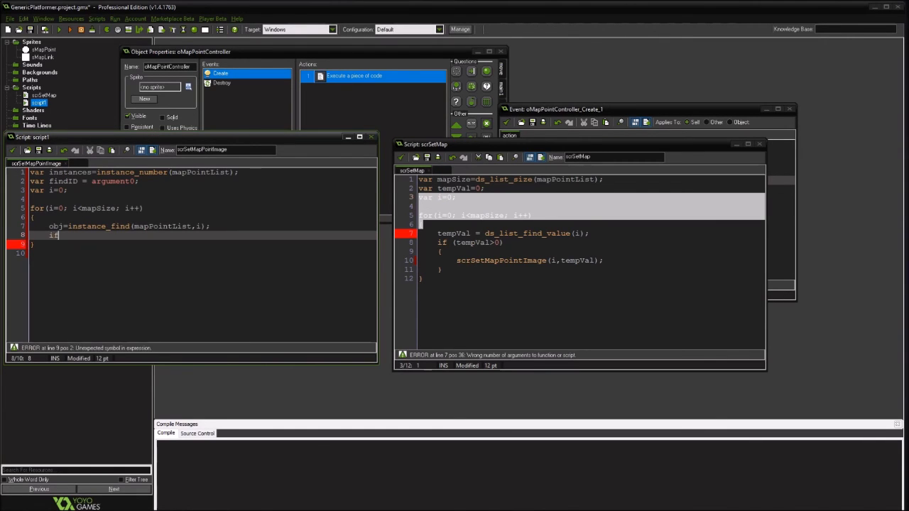
text((obj.num=findID)
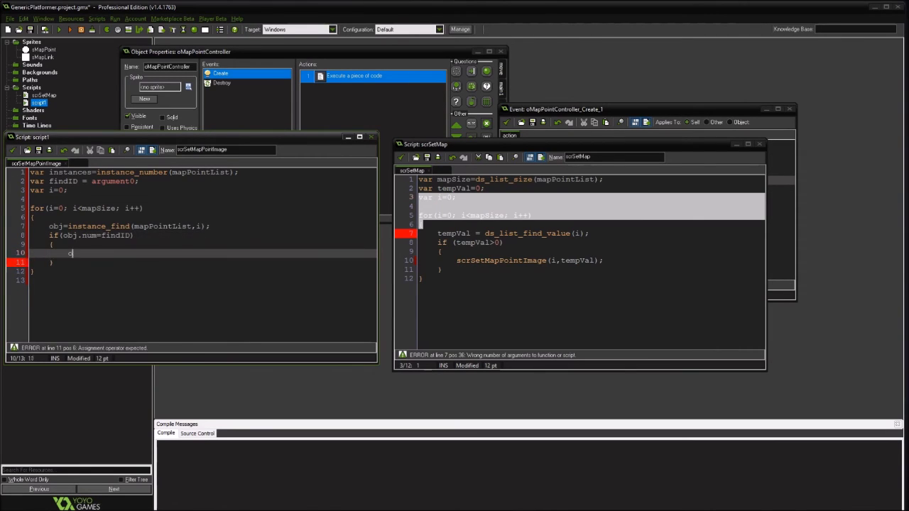
text(bj.image_index=)
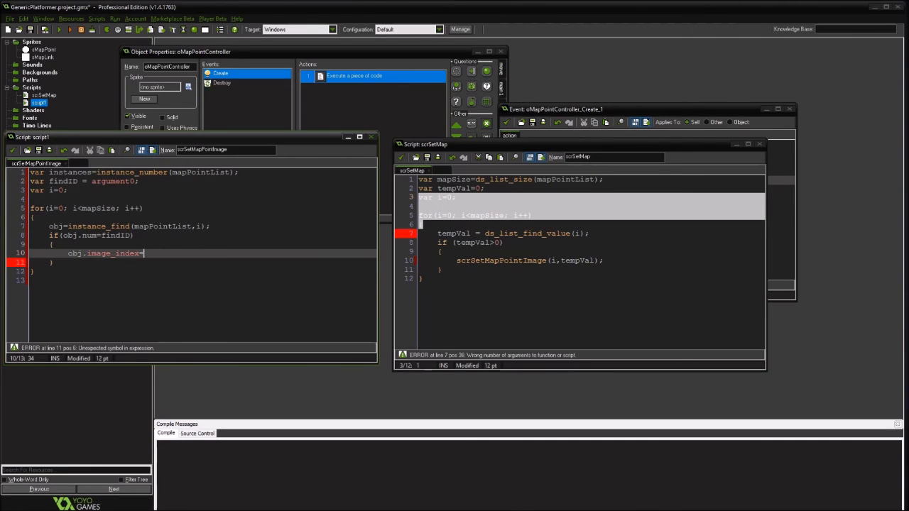
text(argument1;)
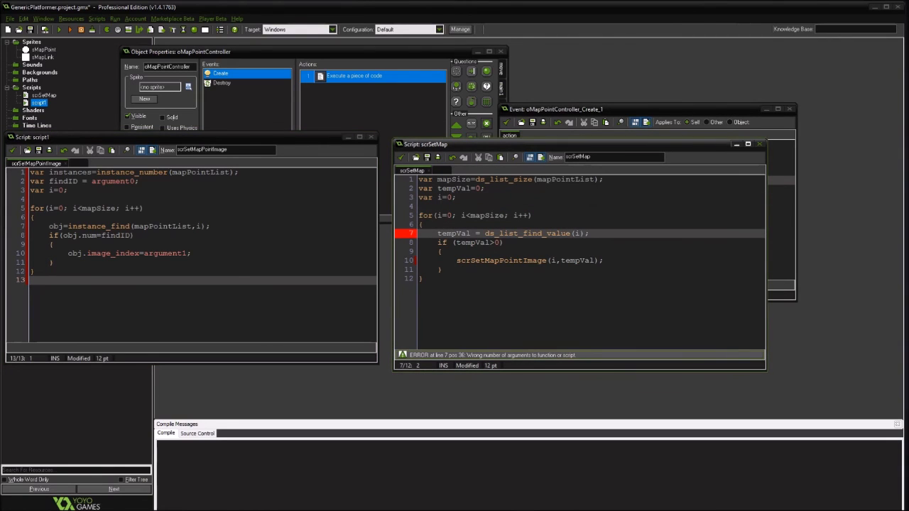
double_click(564, 179)
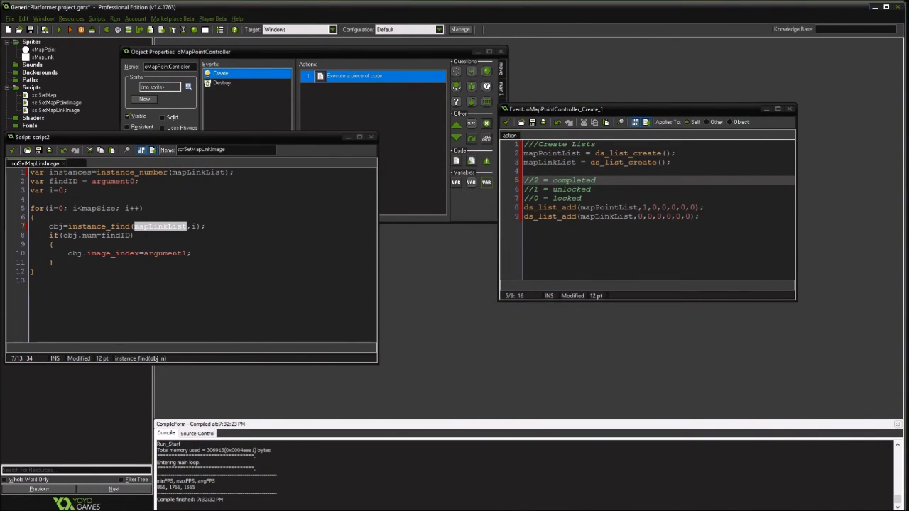
Add a scrSetMap() call at the end of oMapPointController's Create code
text(scrSetMap()
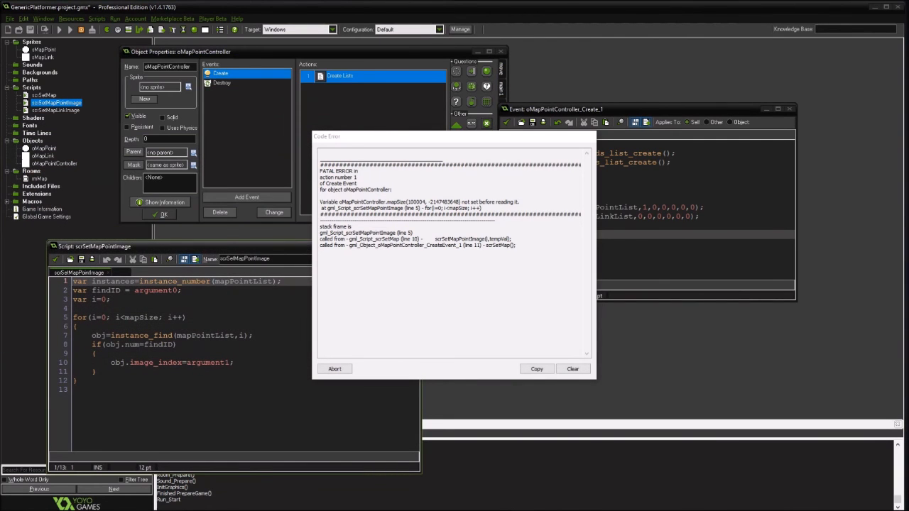
Run the game and abort the fatal Code Error about mapSize not being set
double_click(140, 317)
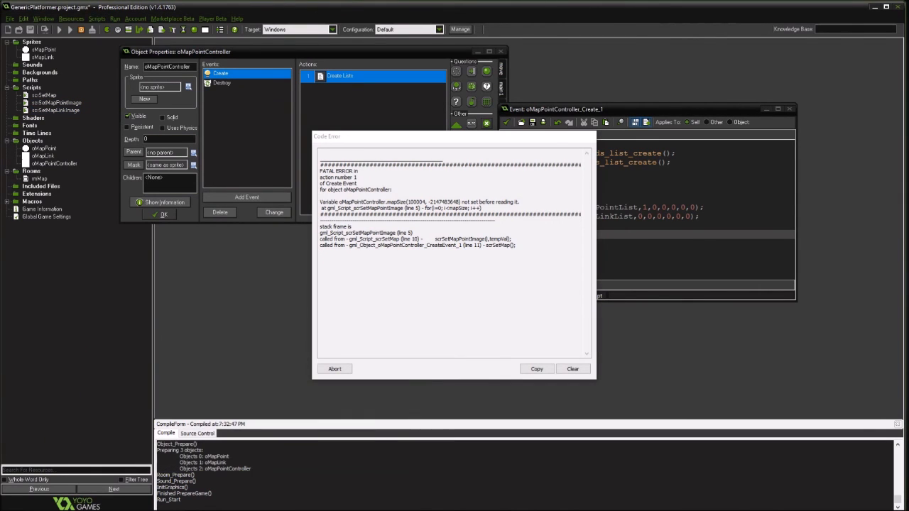
click(334, 368)
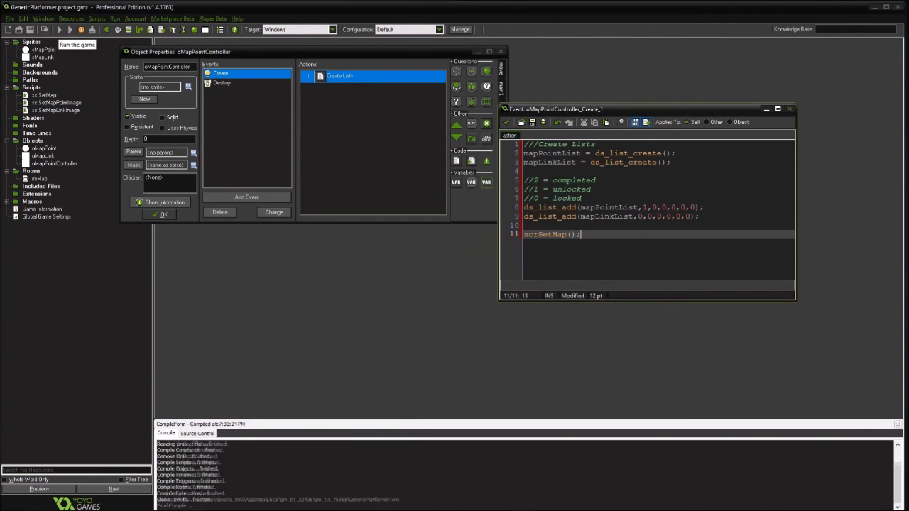
Test-run the map room with the edited point and link lists
click(59, 29)
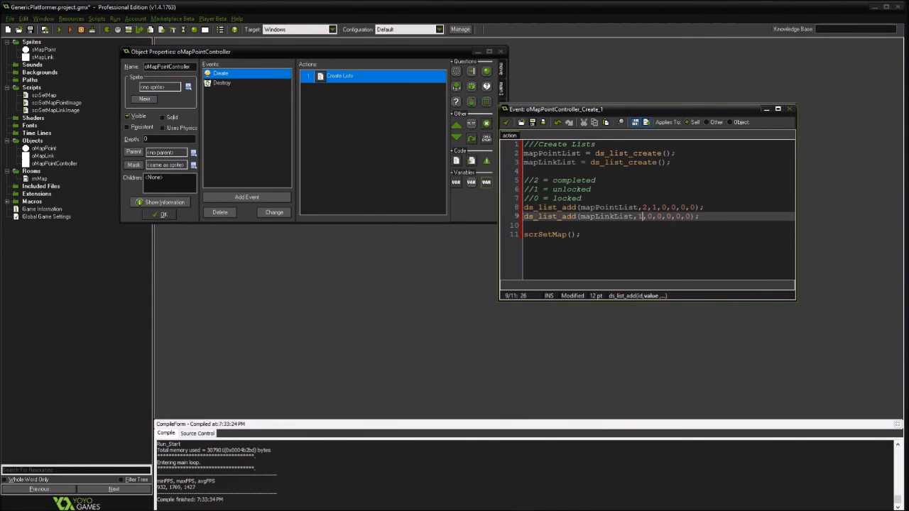
click(60, 30)
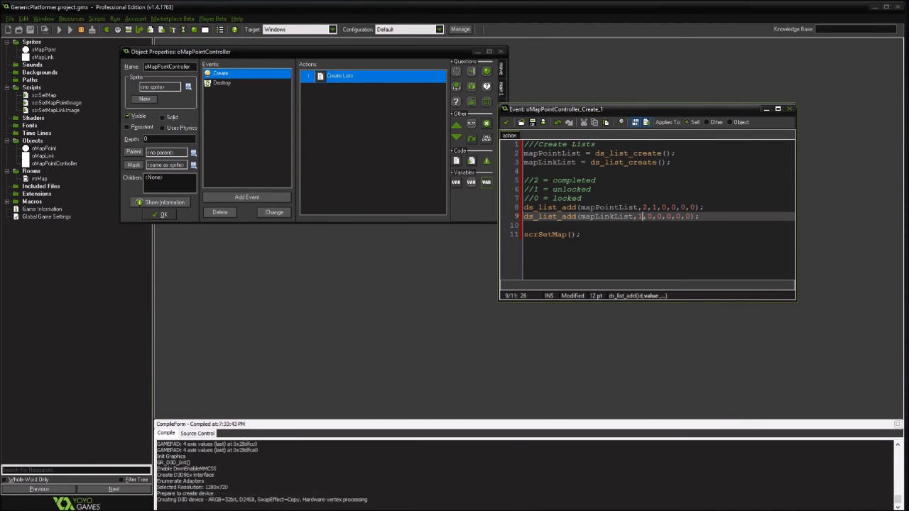
click(59, 19)
text(1)
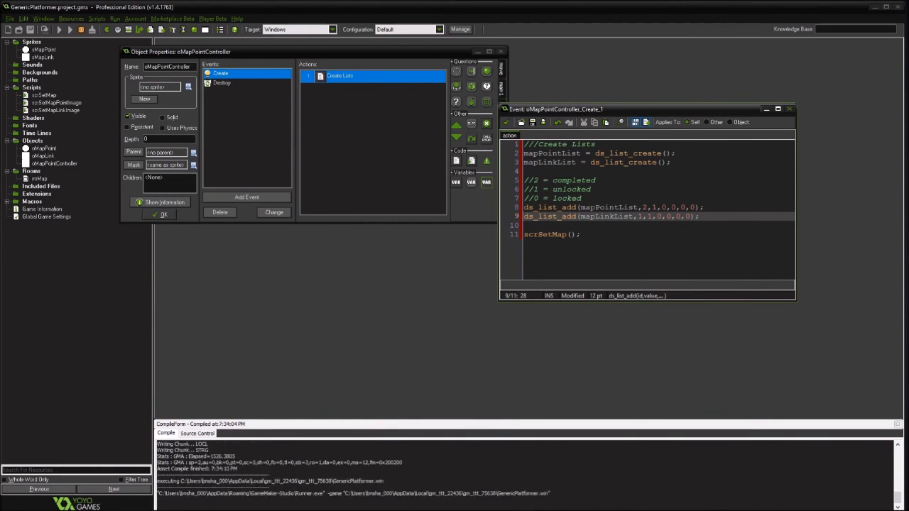
Make the second list value 2 so the lists read 2,2,1,0,0,0, and view the running map
click(60, 29)
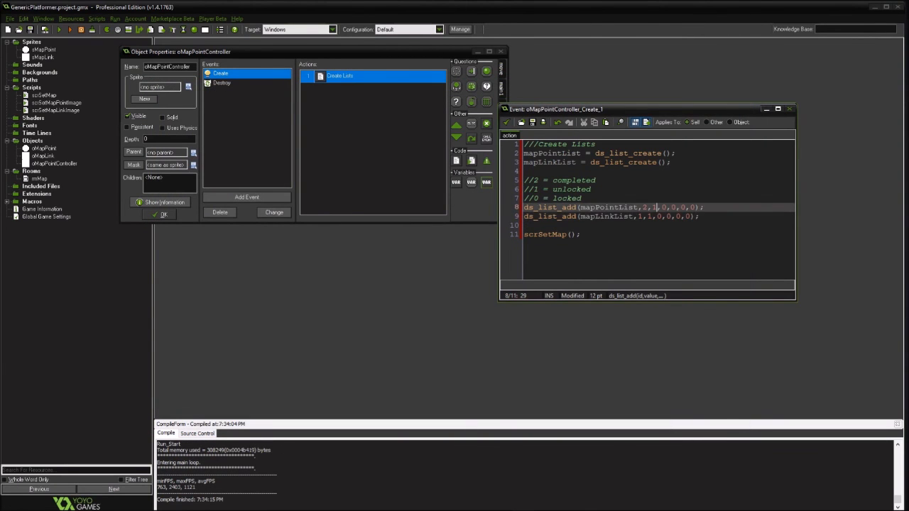
text(2,)
click(659, 216)
text(2,2)
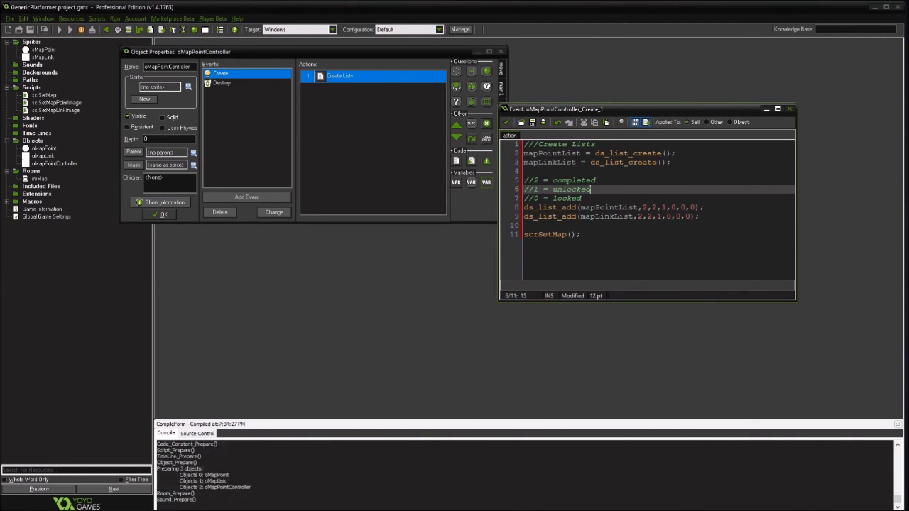
click(60, 29)
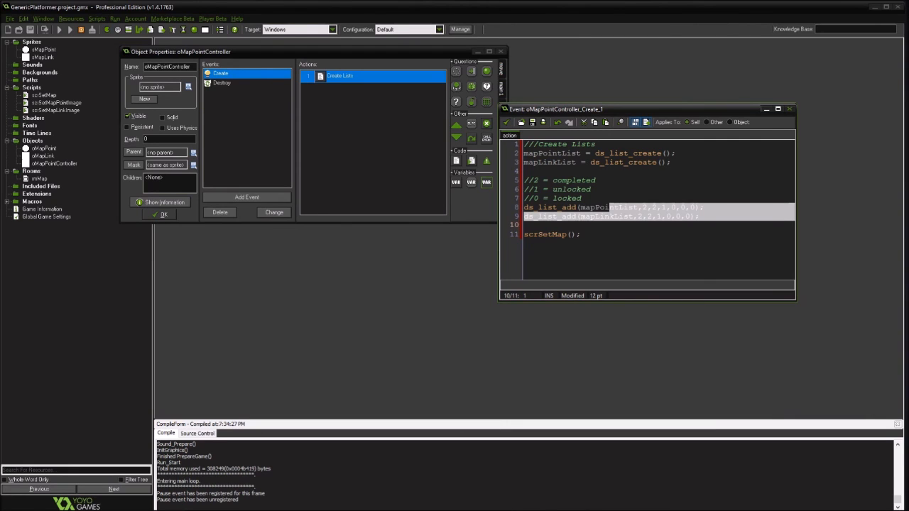
click(59, 29)
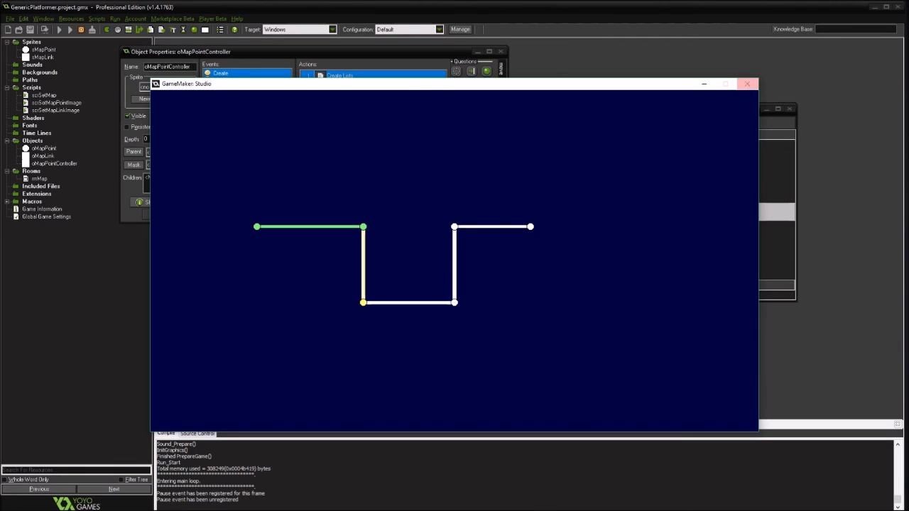
mouse_move(746, 83)
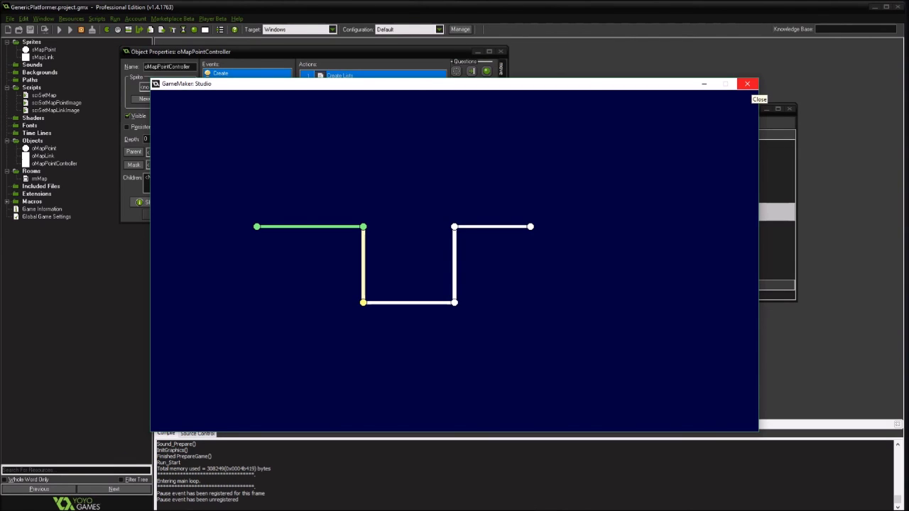